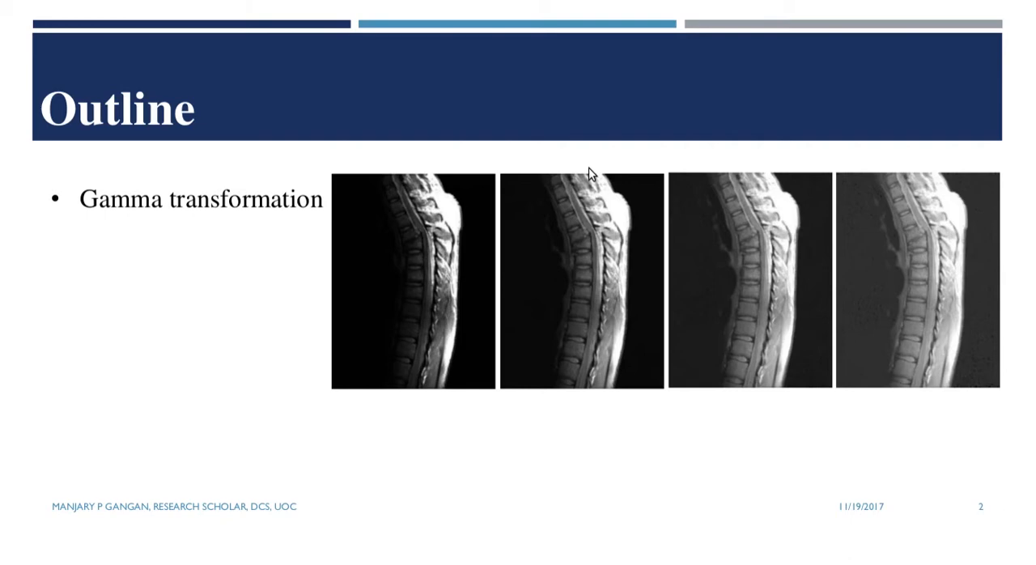
mouse_move(592, 173)
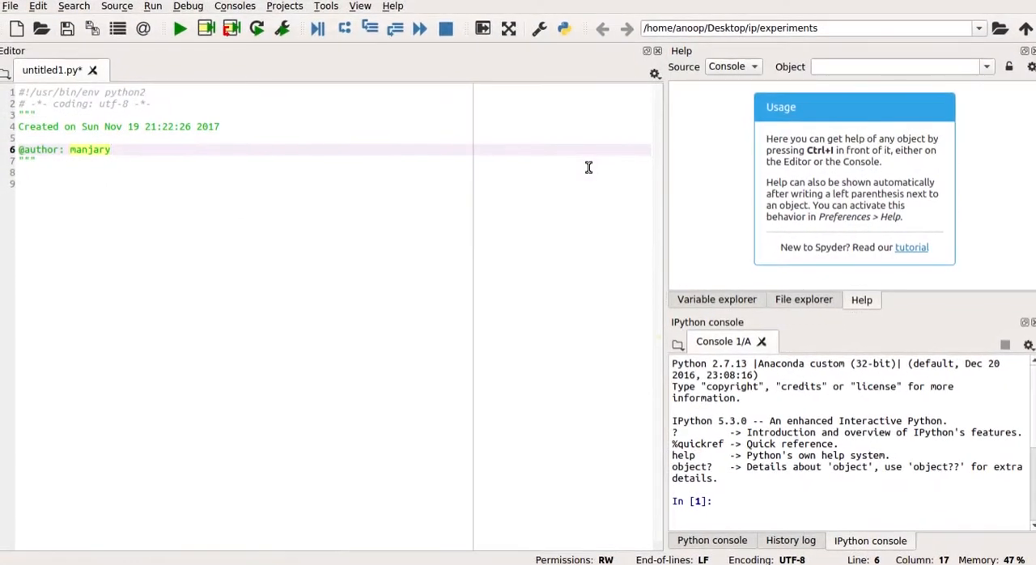
Step: Add 'import cv2' and 'import numpy as np' below the script header
click(35, 158)
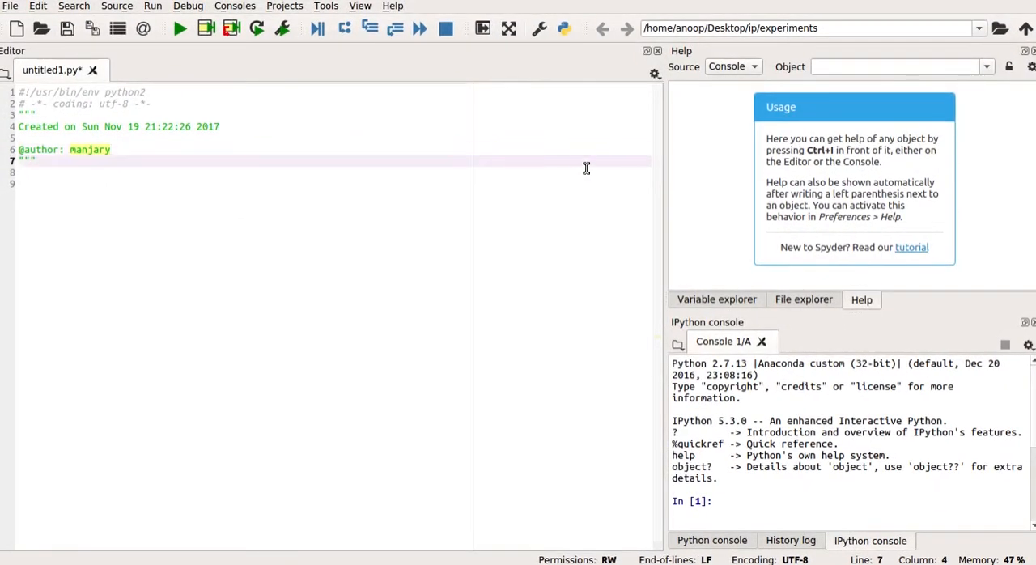
key(Return)
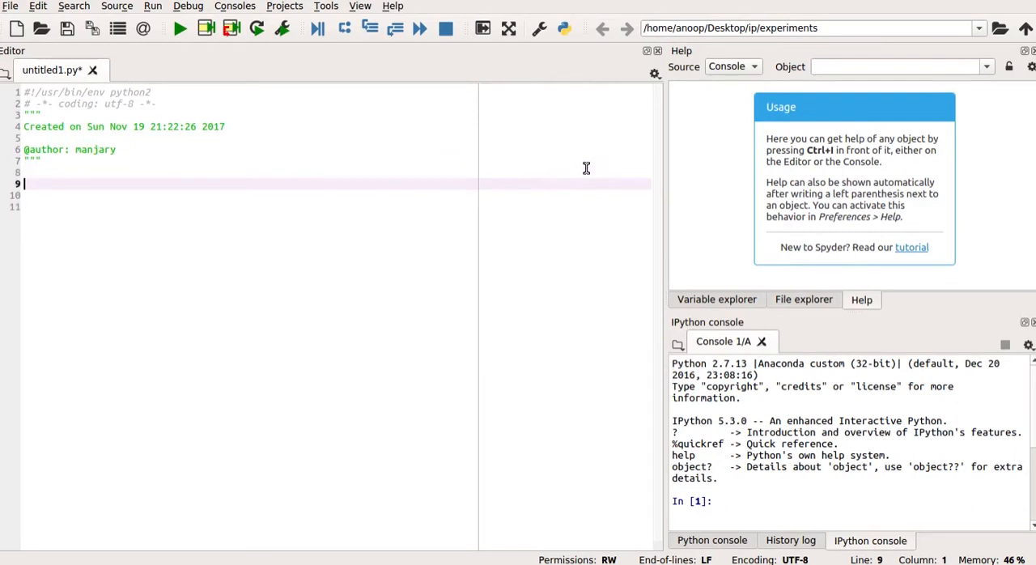
text(impor)
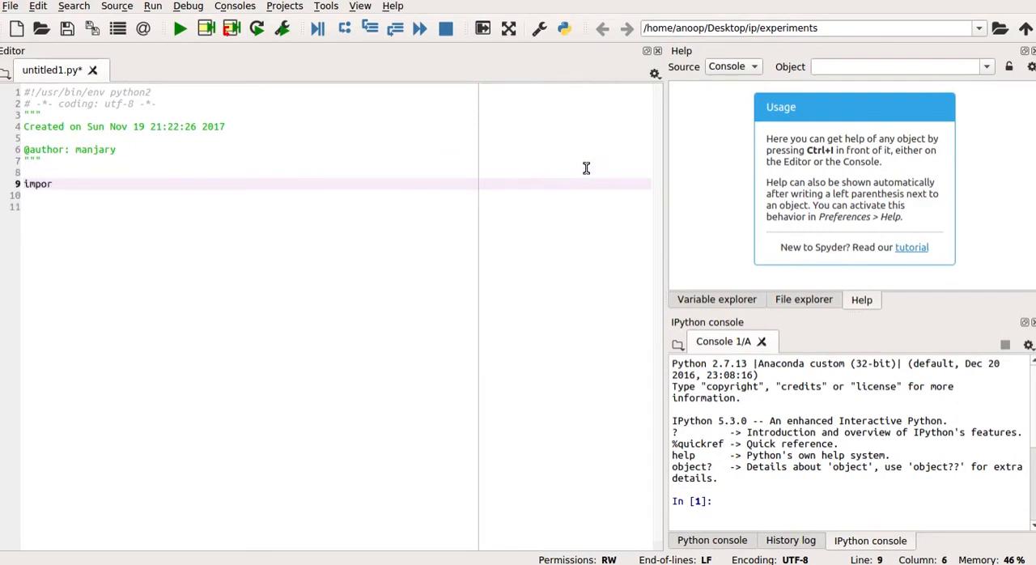
text(t cv2)
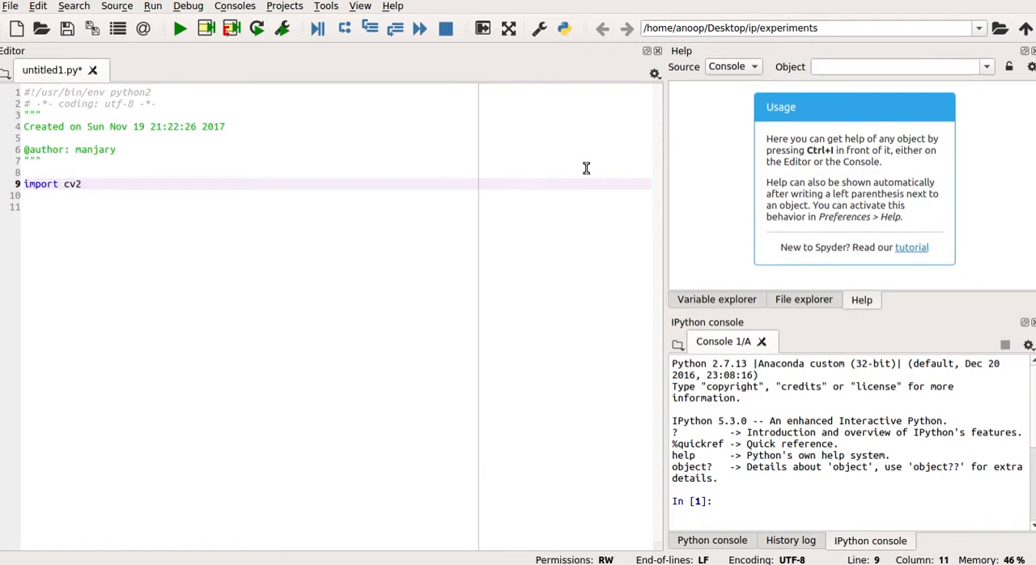
key(Return)
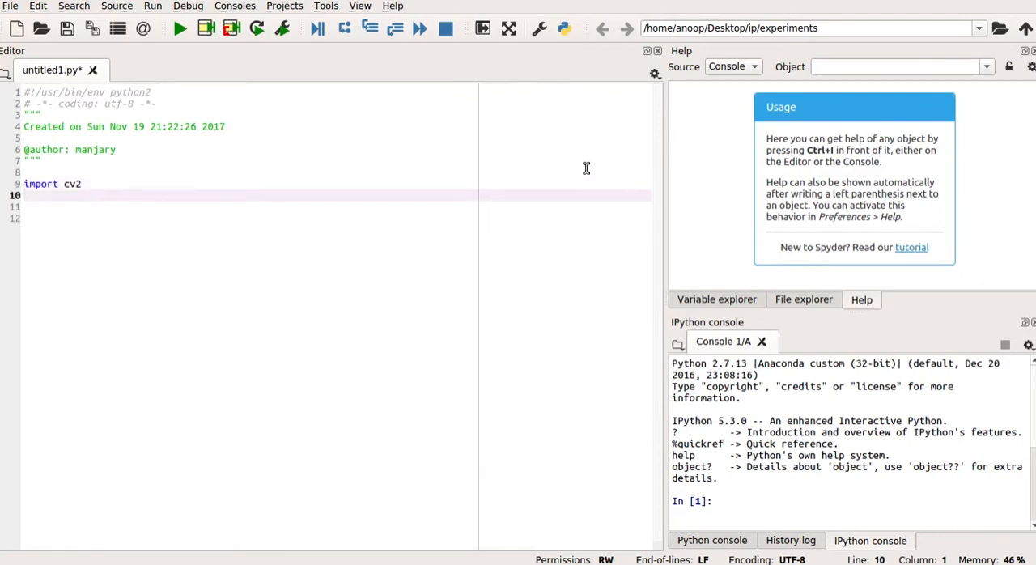
text(impo)
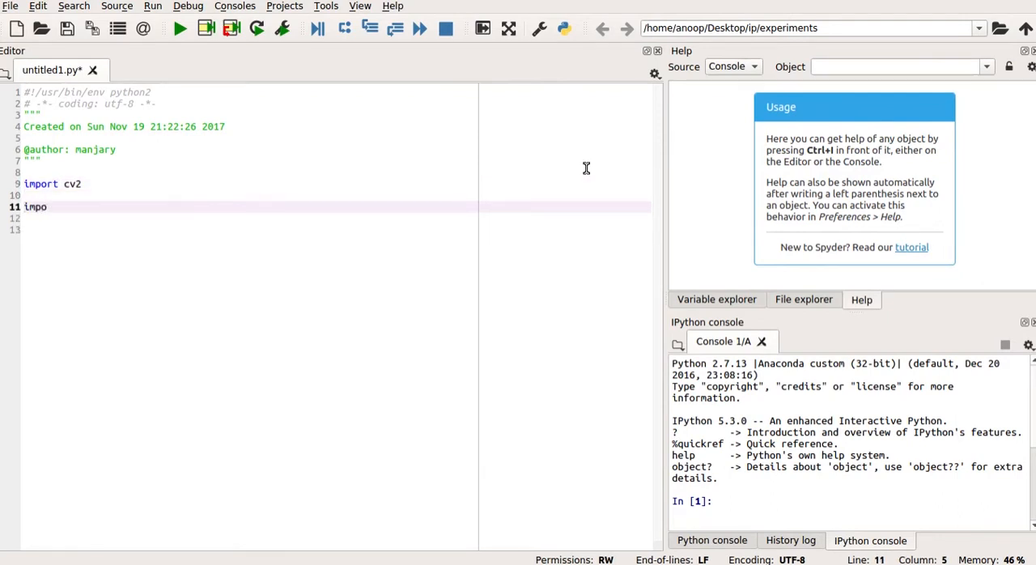
text(rt)
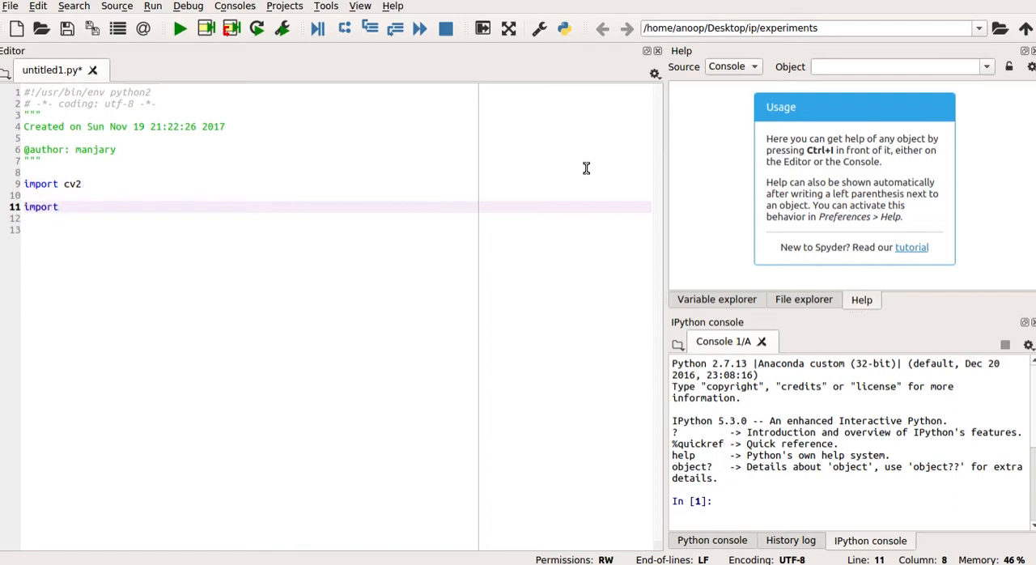
text(nump)
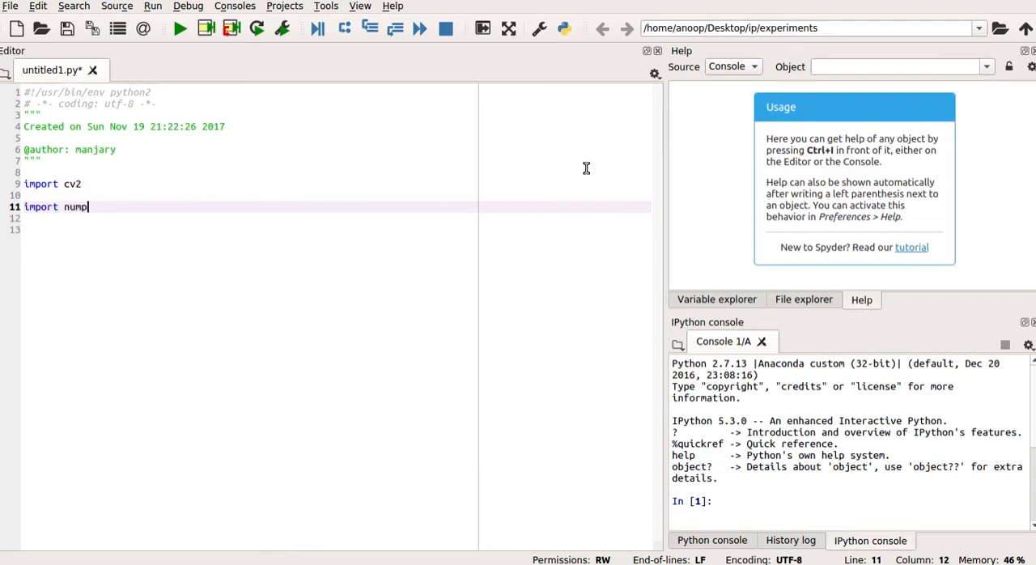
text(y)
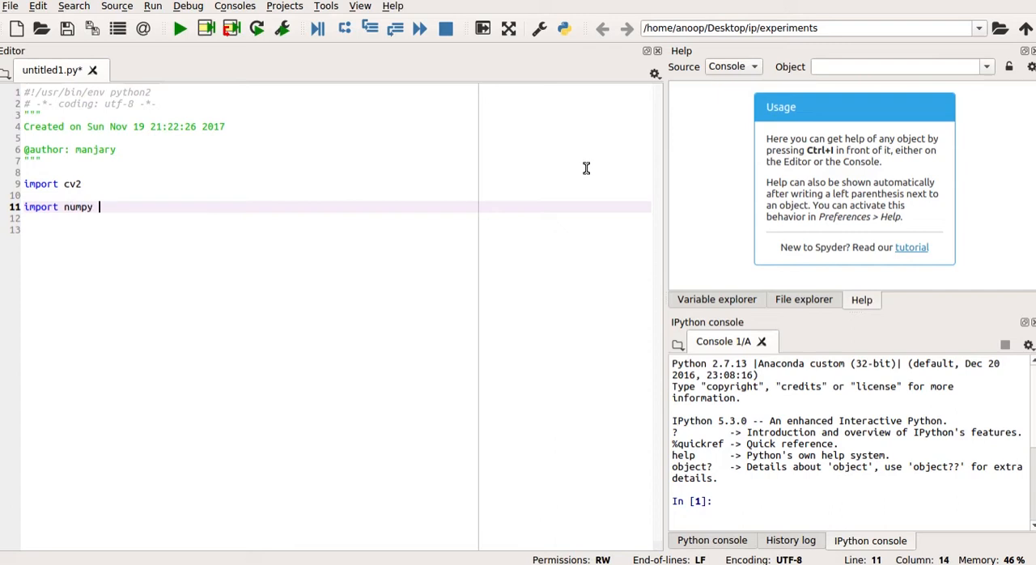
text(as)
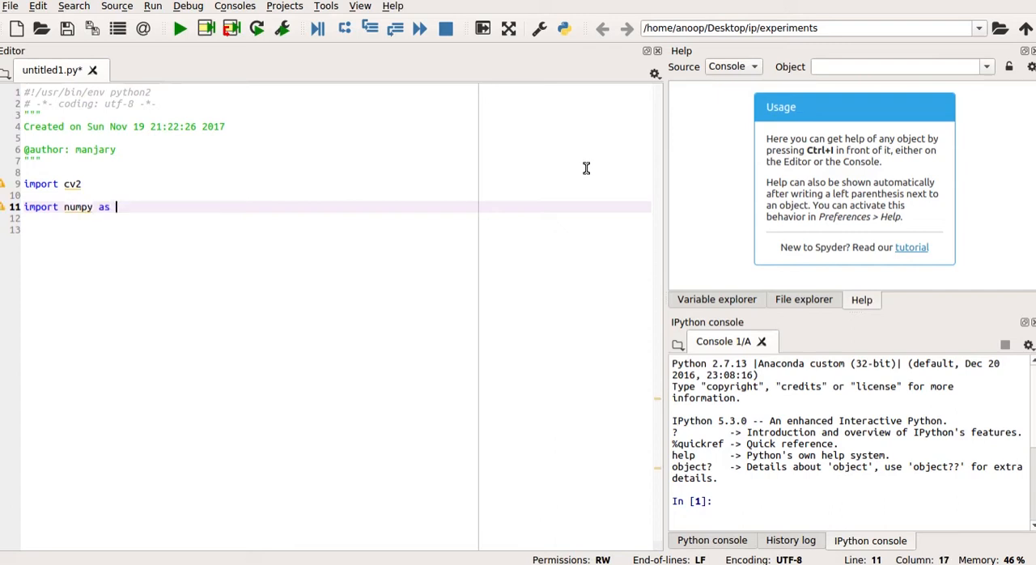
text(np)
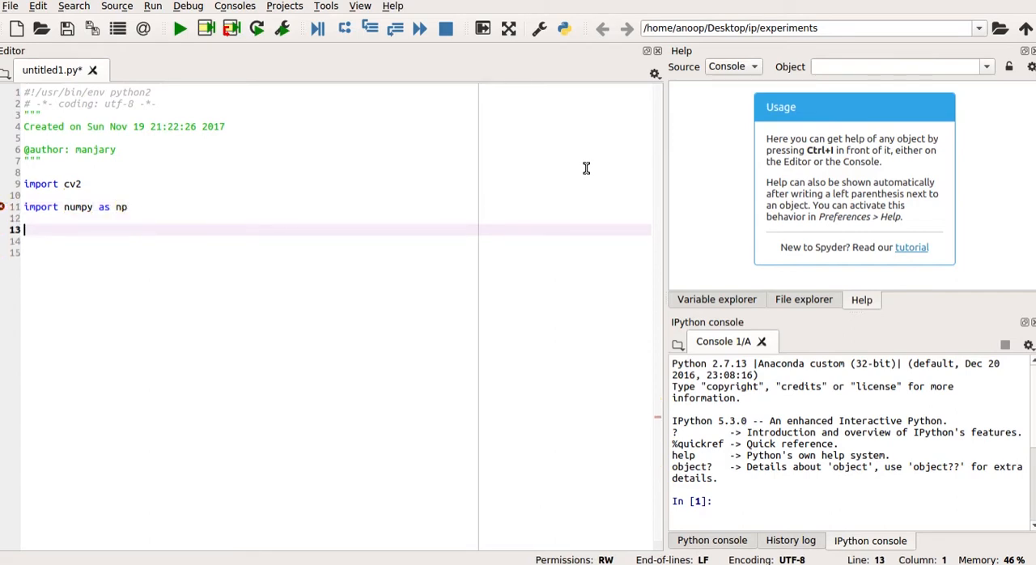
Step: Begin an img_1 assignment line beneath the imports
text(im)
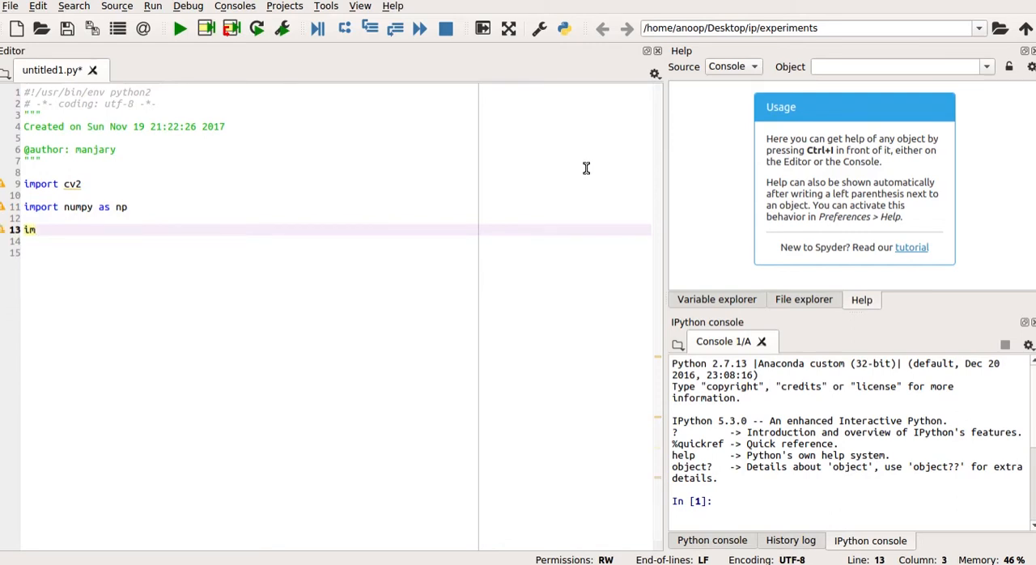
text(g)
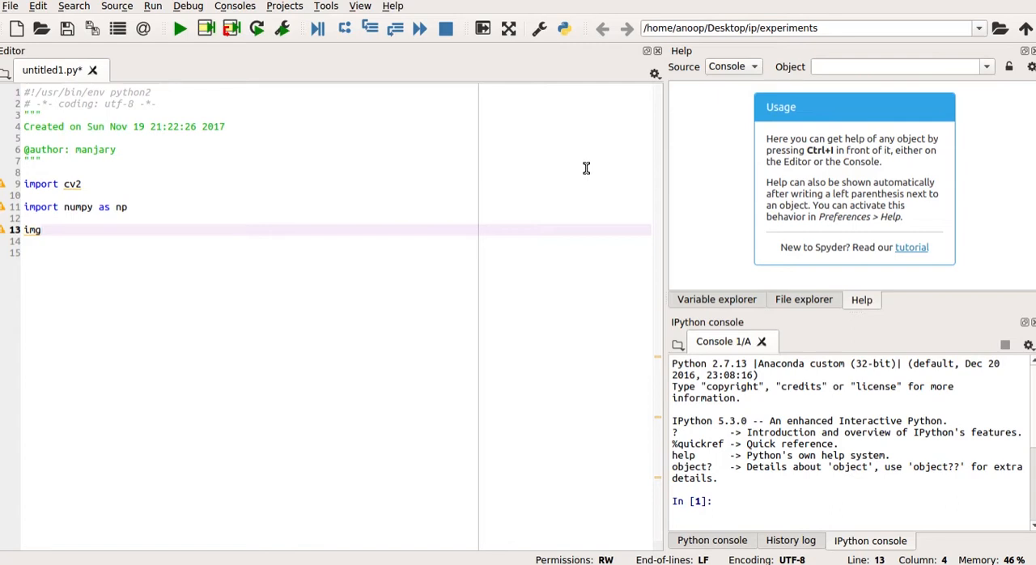
text(_1)
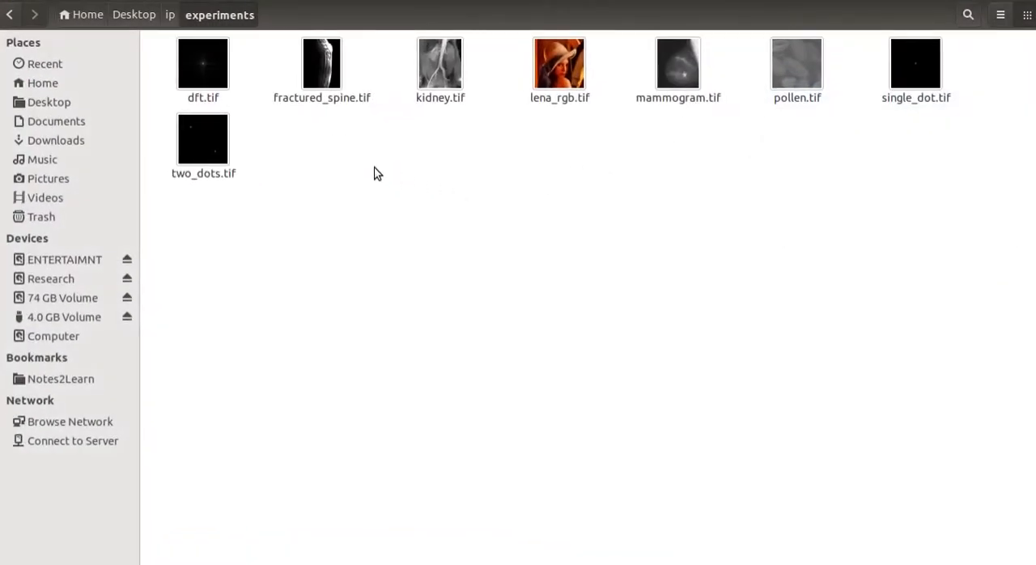
Step: Preview fractured_spine.tif in the image viewer, close it and return to Spyder
double_click(321, 64)
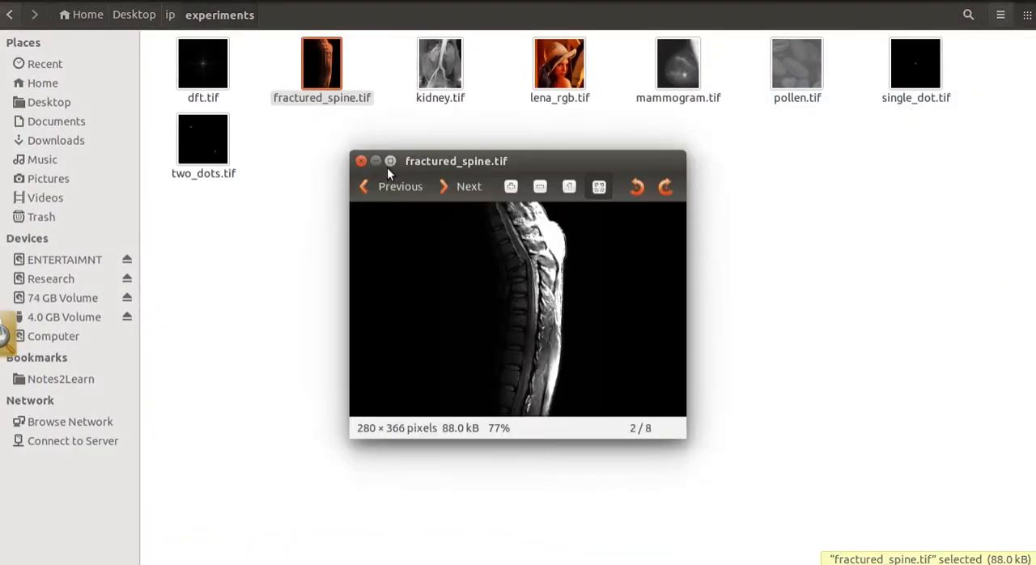
mouse_move(421, 209)
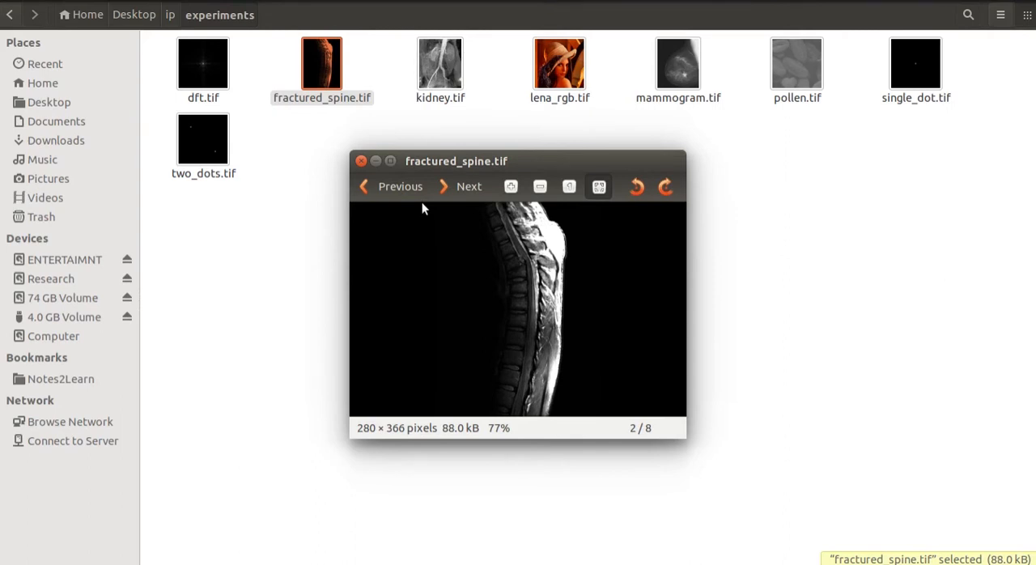
mouse_move(395, 236)
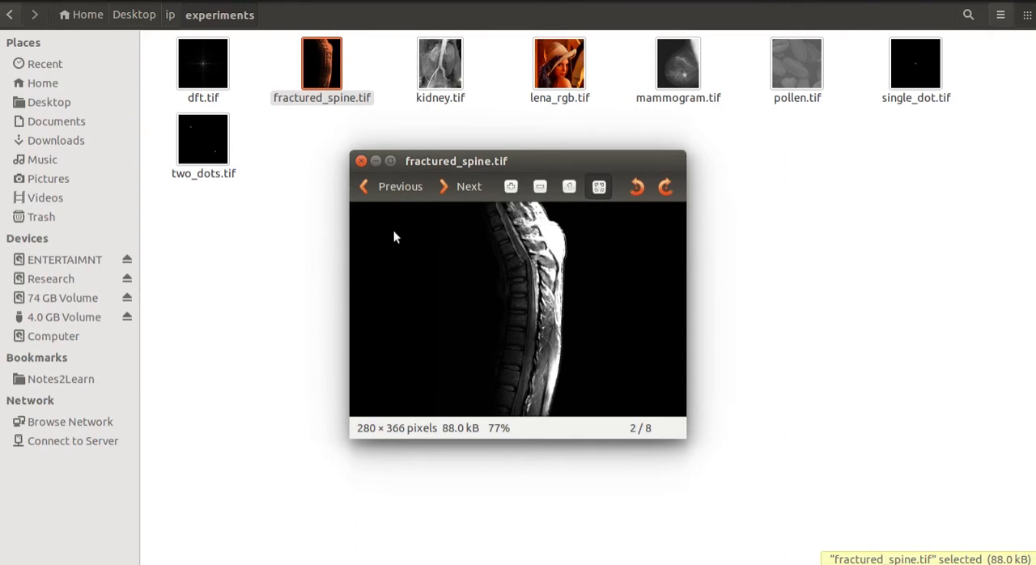
click(361, 160)
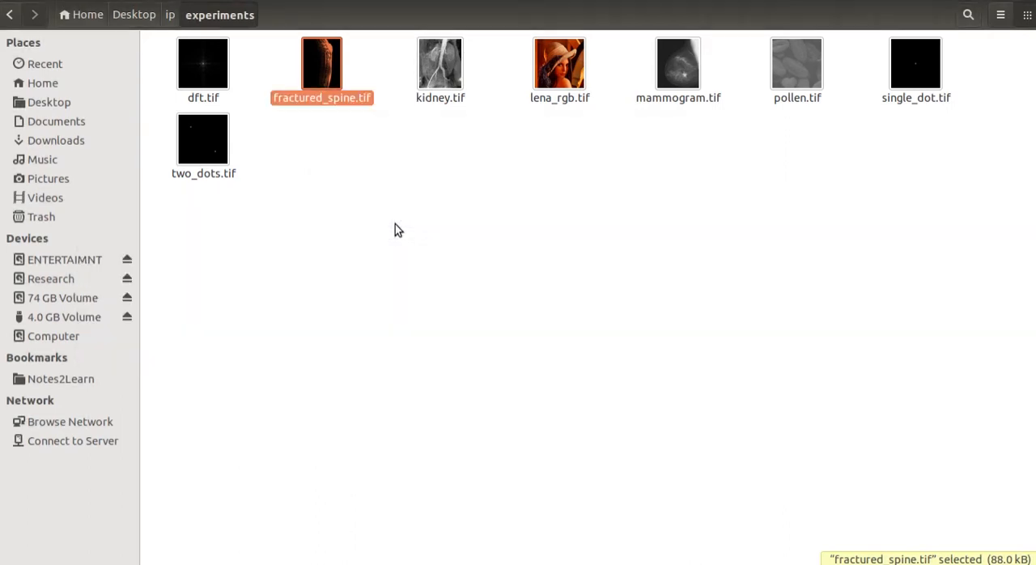
key(Alt+Tab)
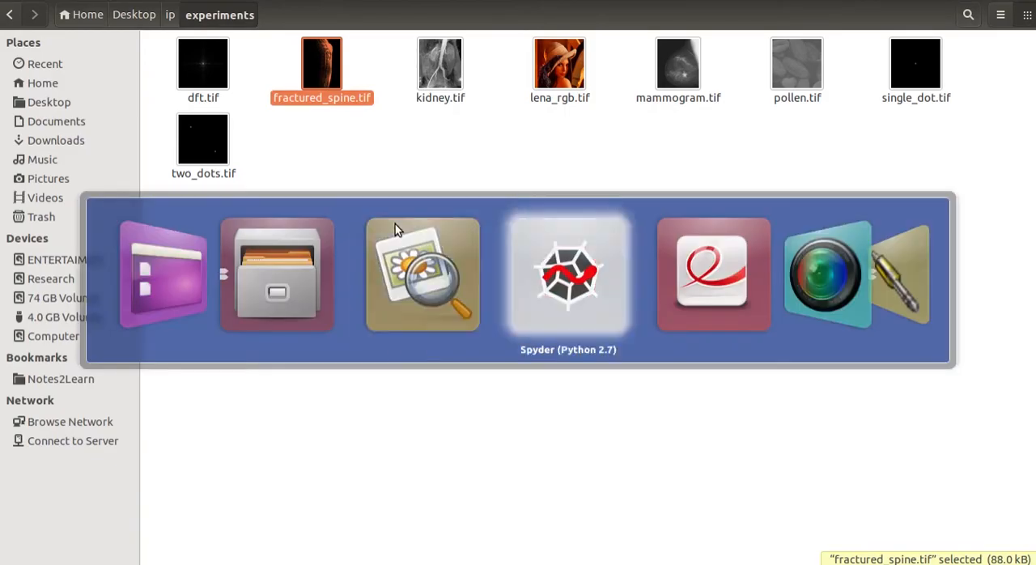
click(568, 274)
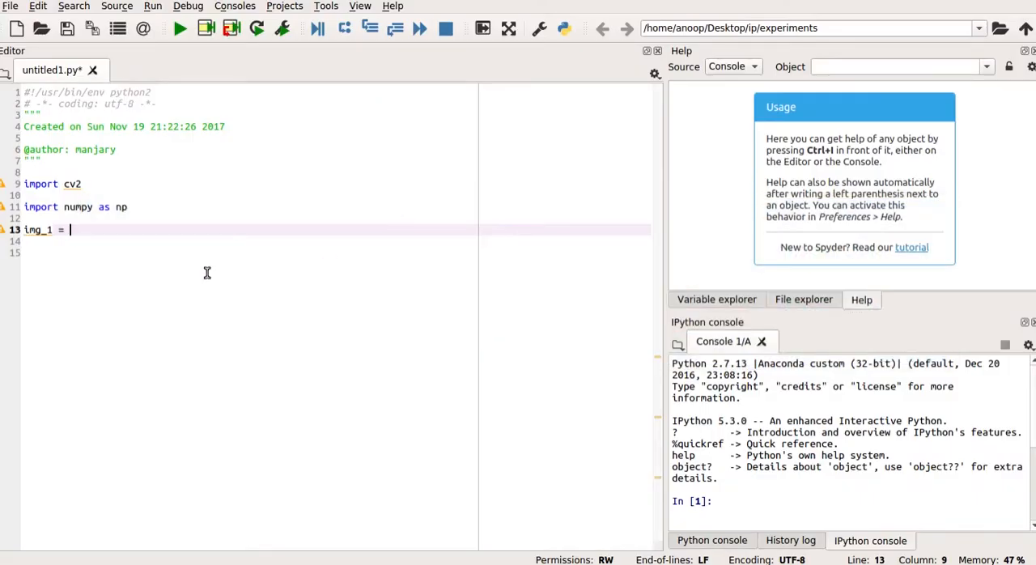
Step: Complete img_1 = cv2.imread('fractured_spine.tif',0) to load the image in grayscale
text(())
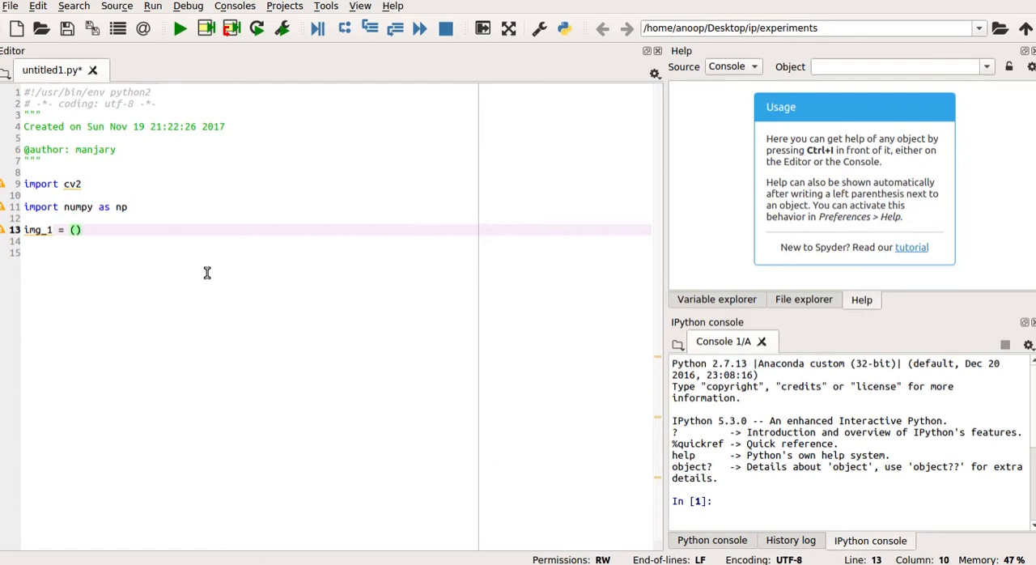
text(')
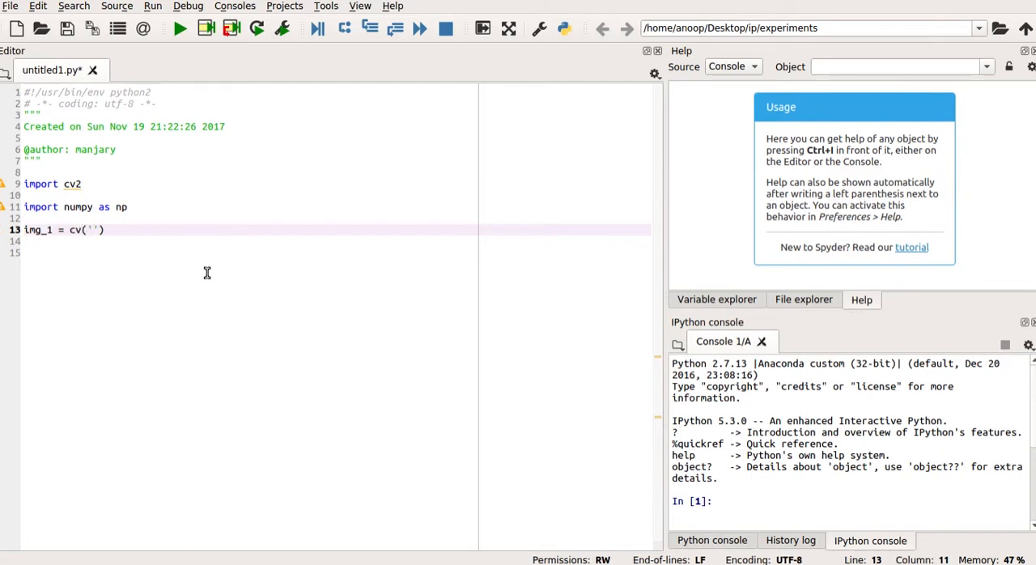
text(2.imr)
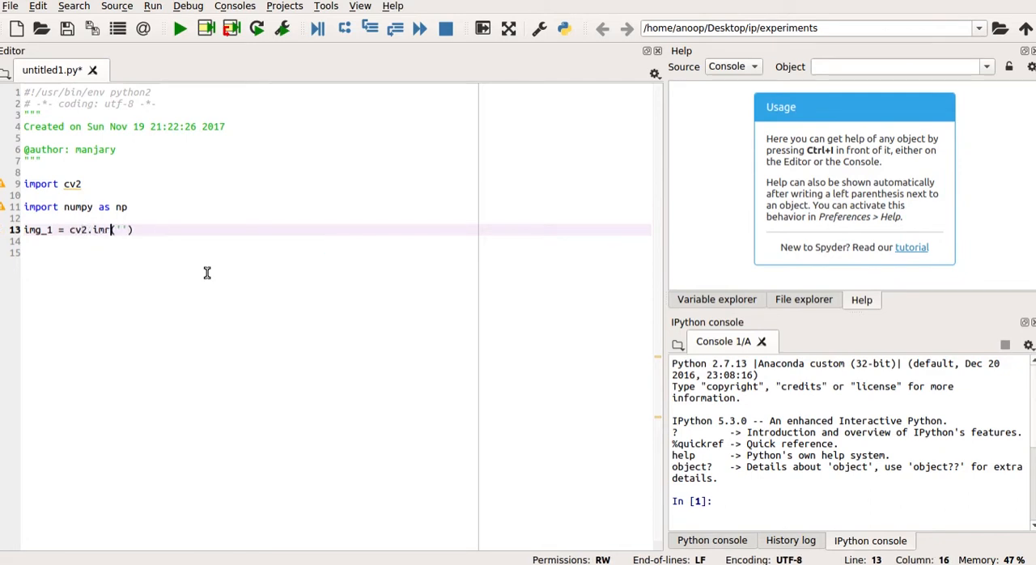
text(ead)
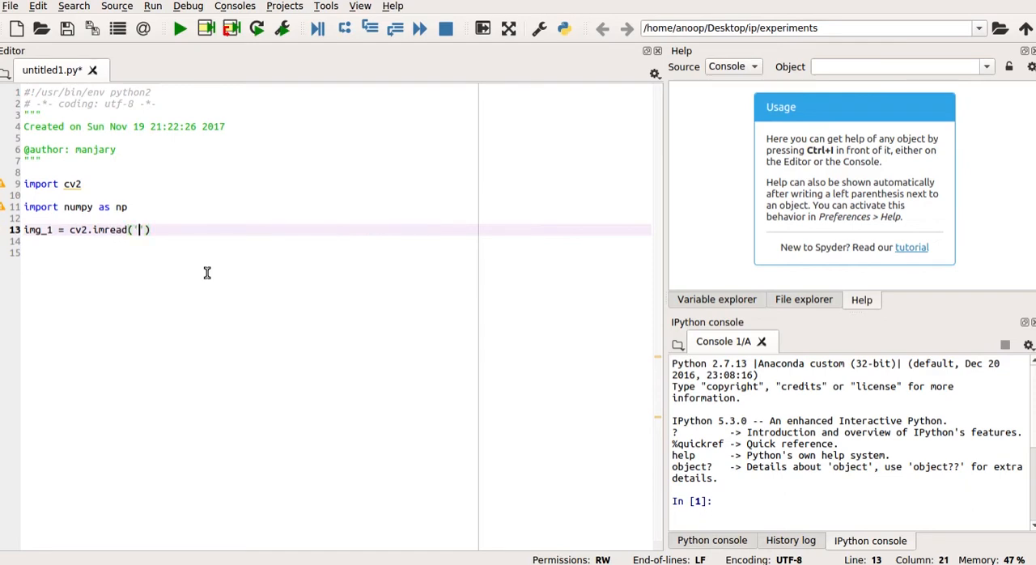
text(fra)
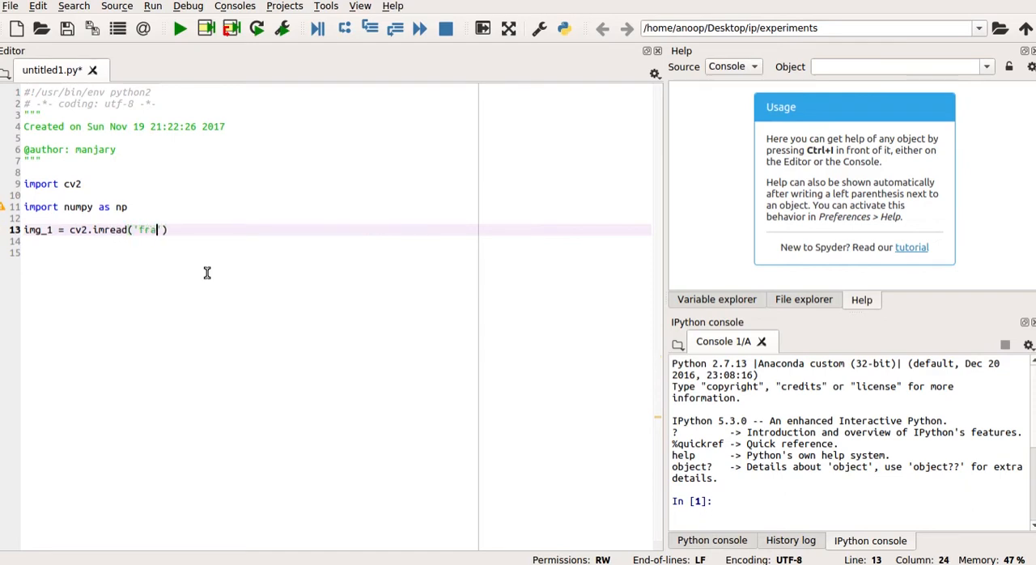
text(ctured)
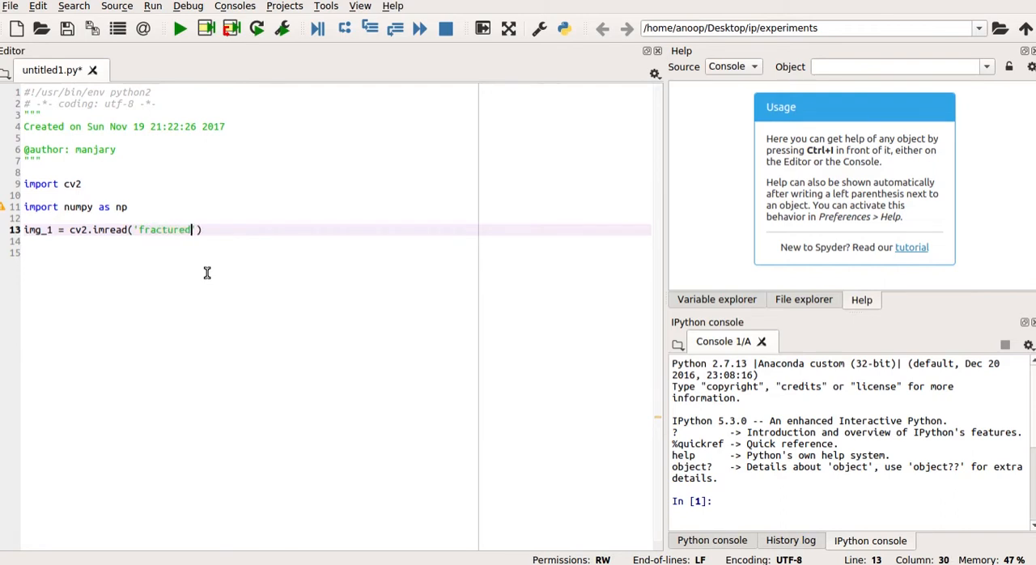
text(_)
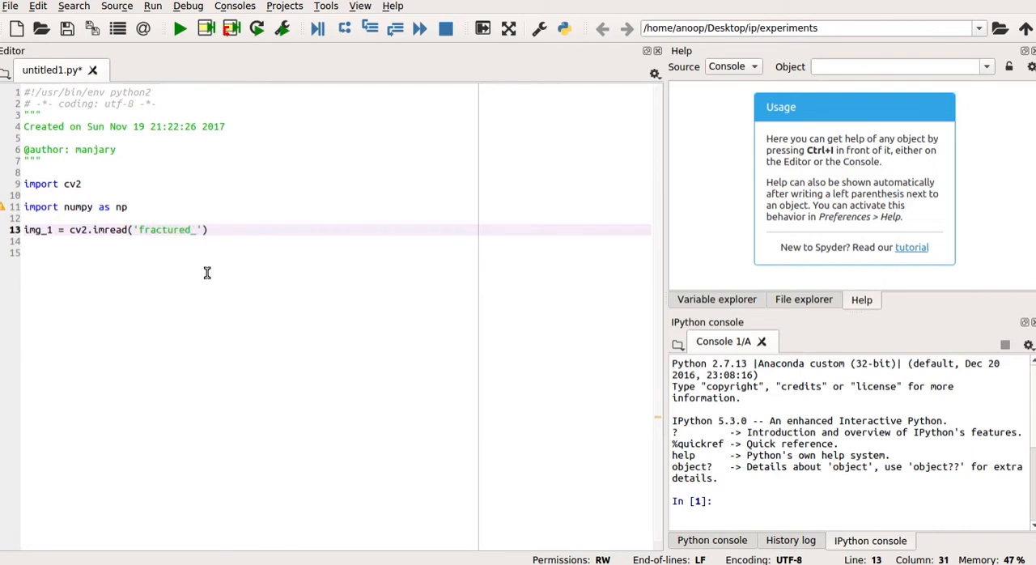
text(spine)
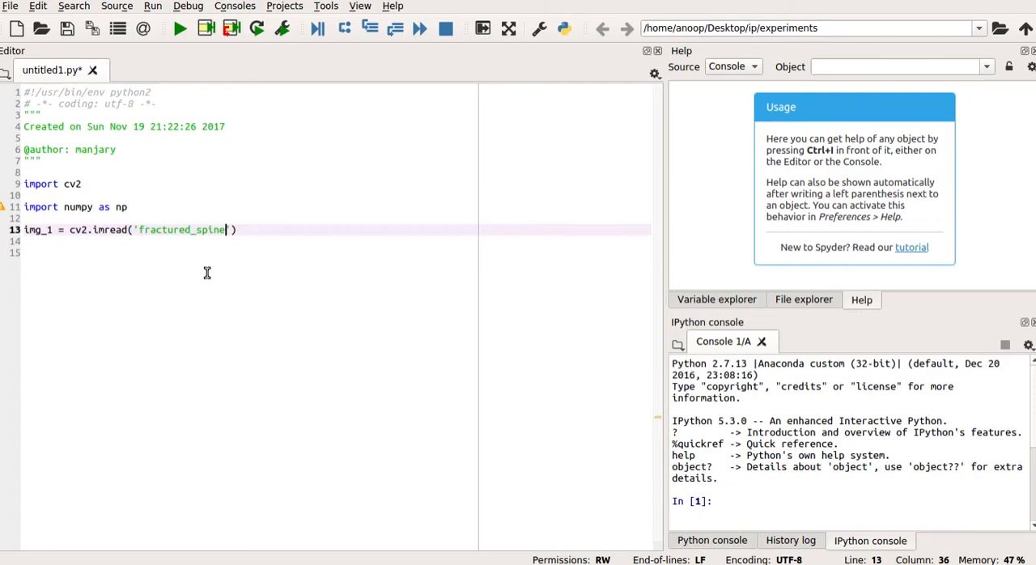
text(.tif')
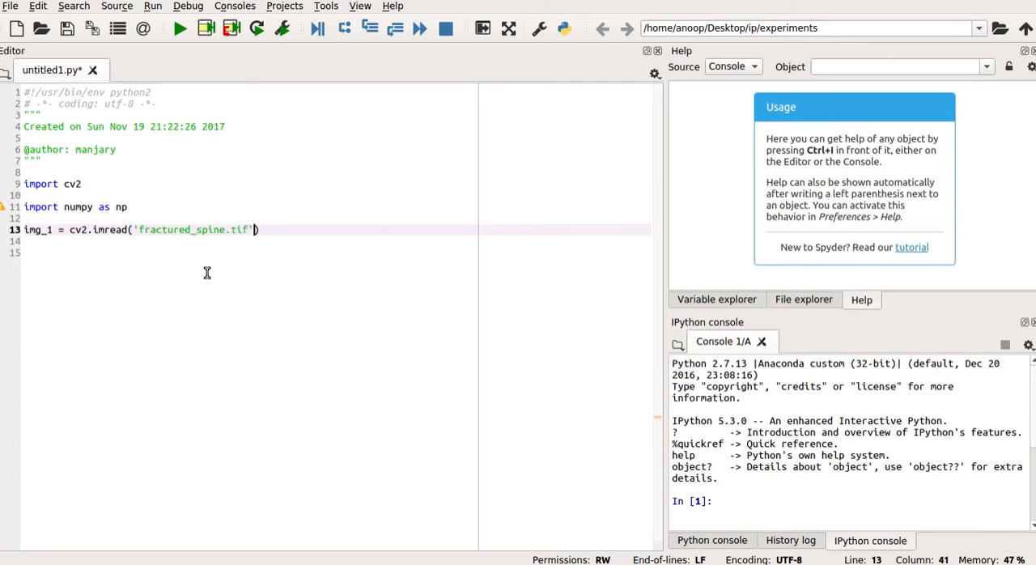
text(,)
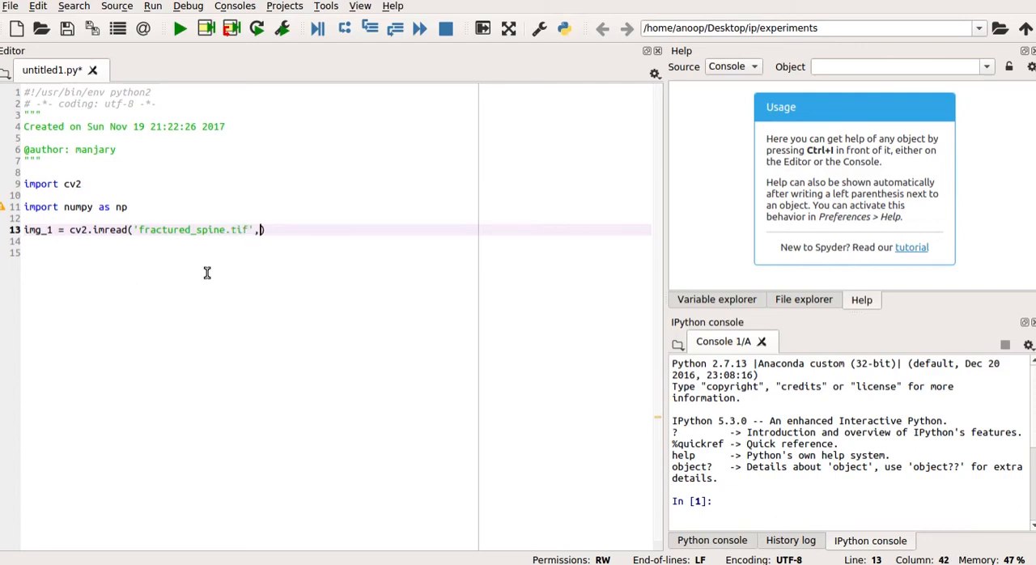
text(0)
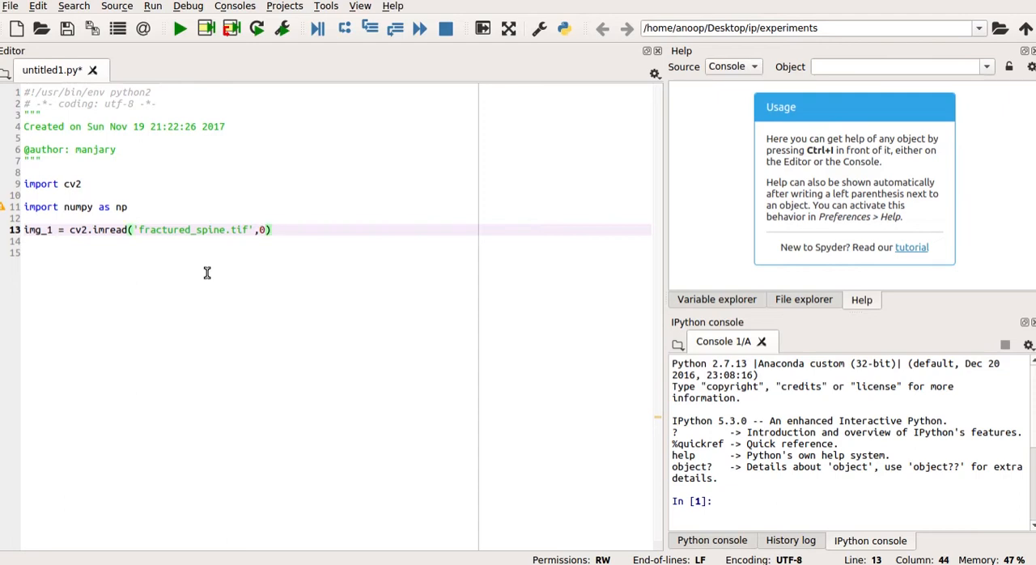
key(Return)
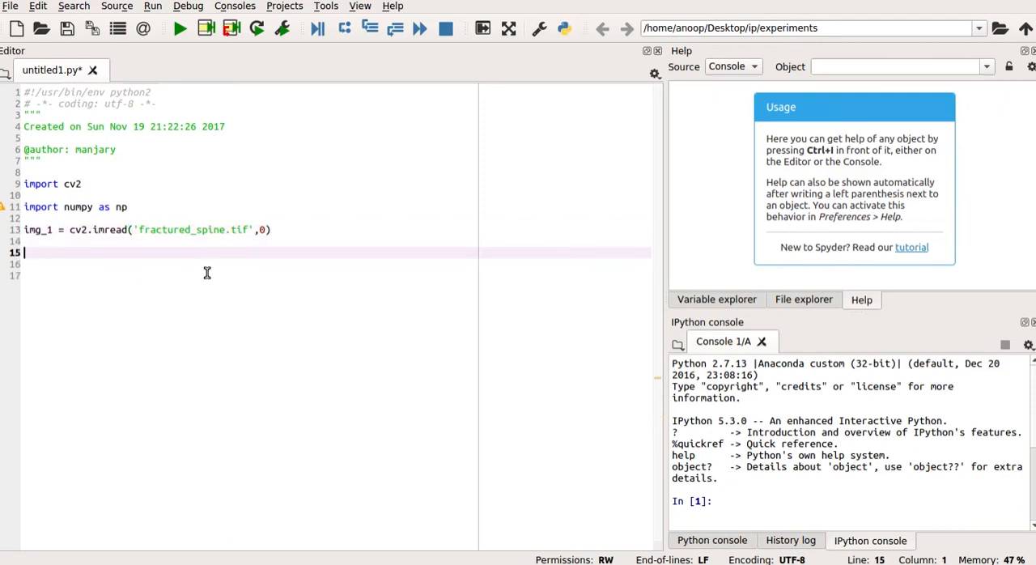
Step: Add the line gamma = 2
text(ga)
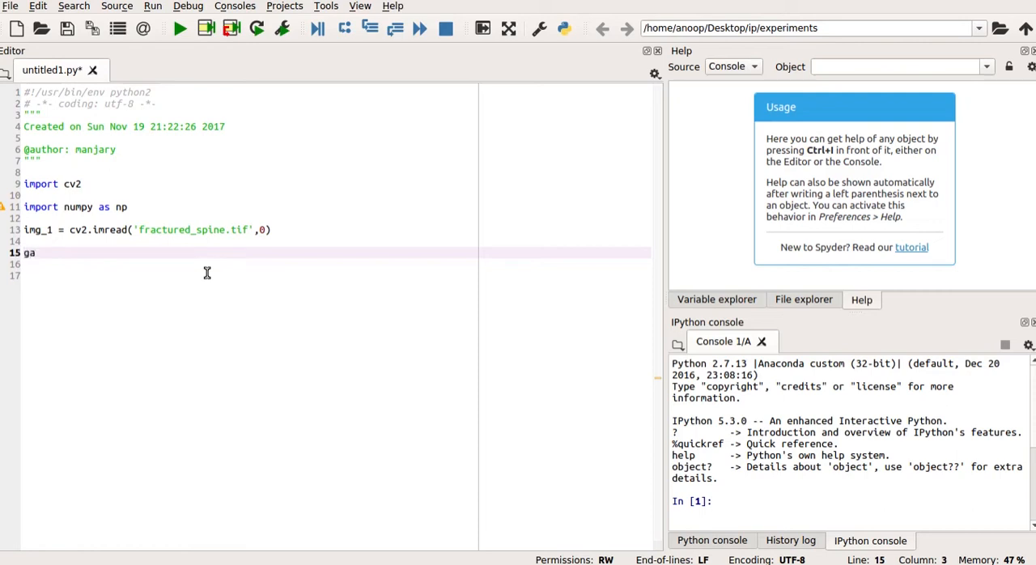
text(mma)
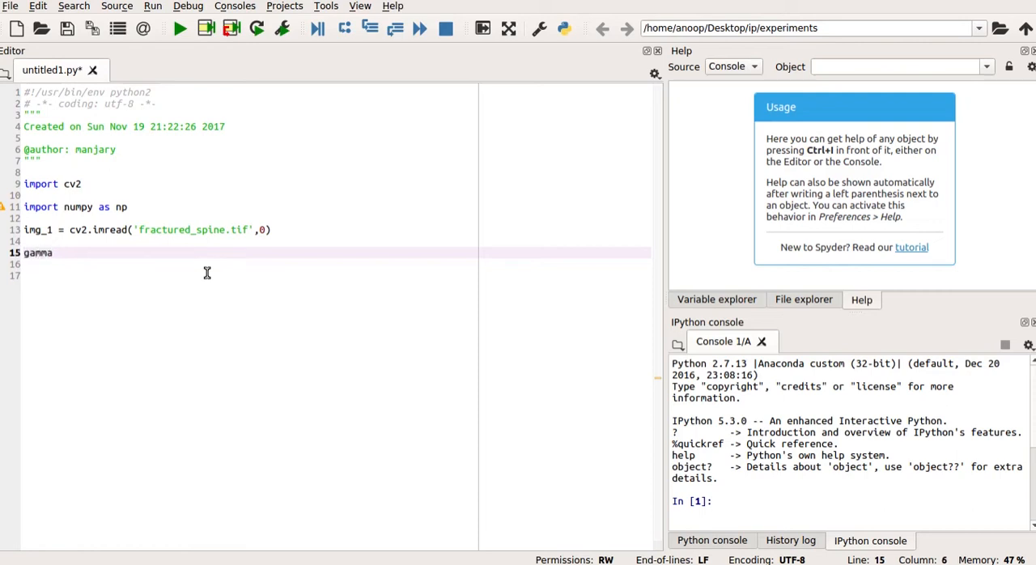
text(= 2)
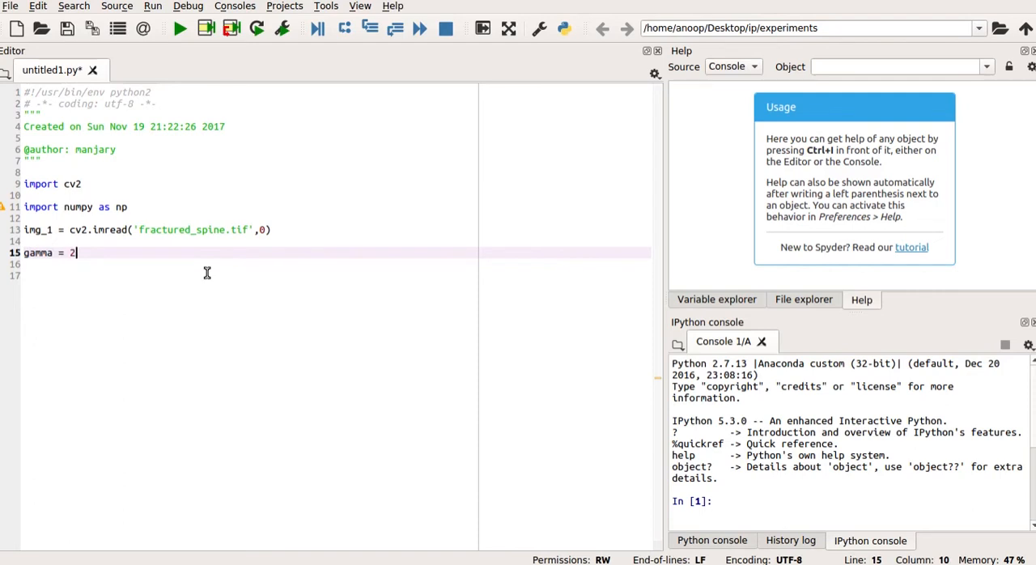
key(Return)
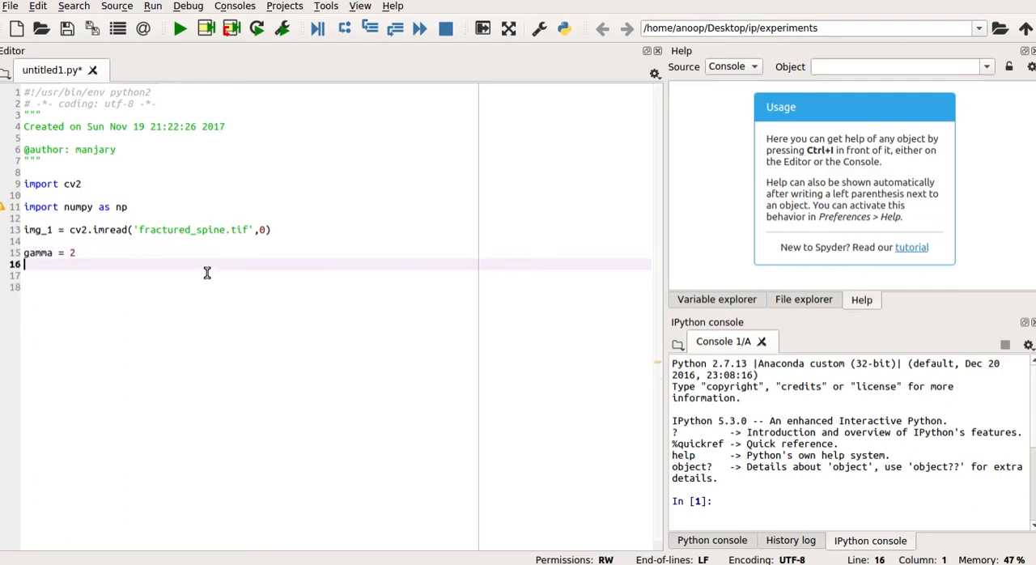
Step: Add img_2 = np.power(img_1,gamma) to compute the power-law result
text(i)
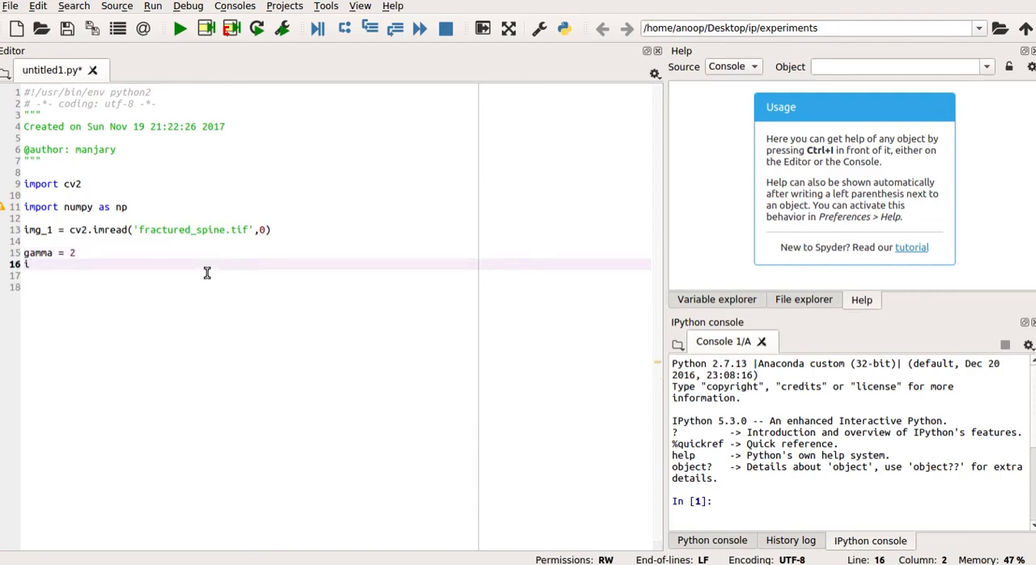
text(mg)
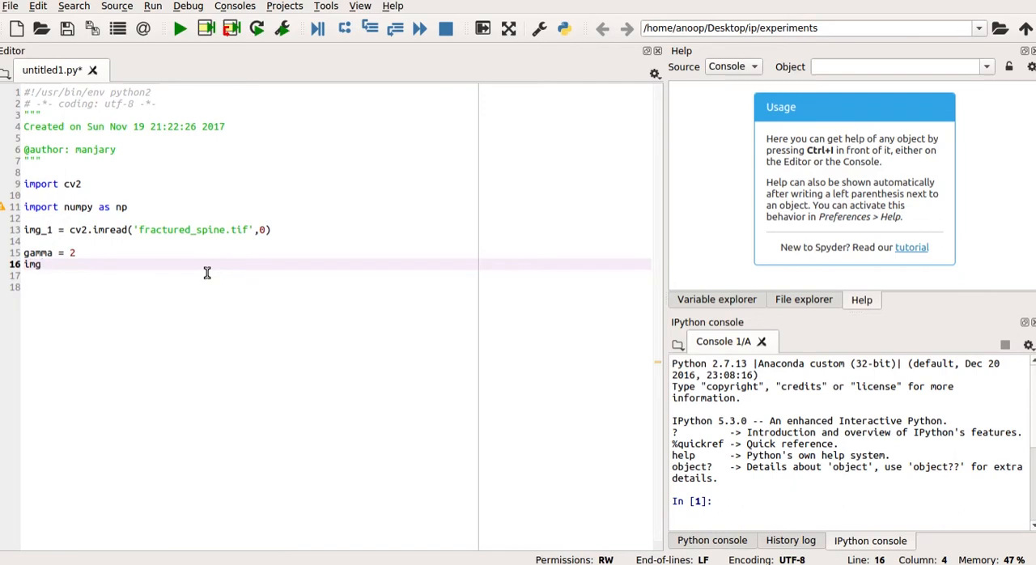
text(_2)
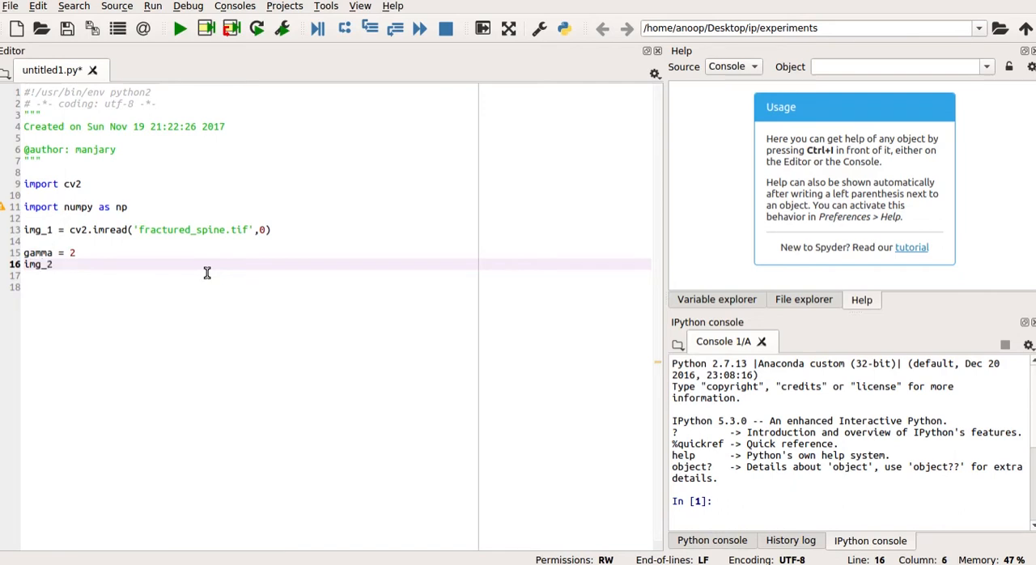
text(=)
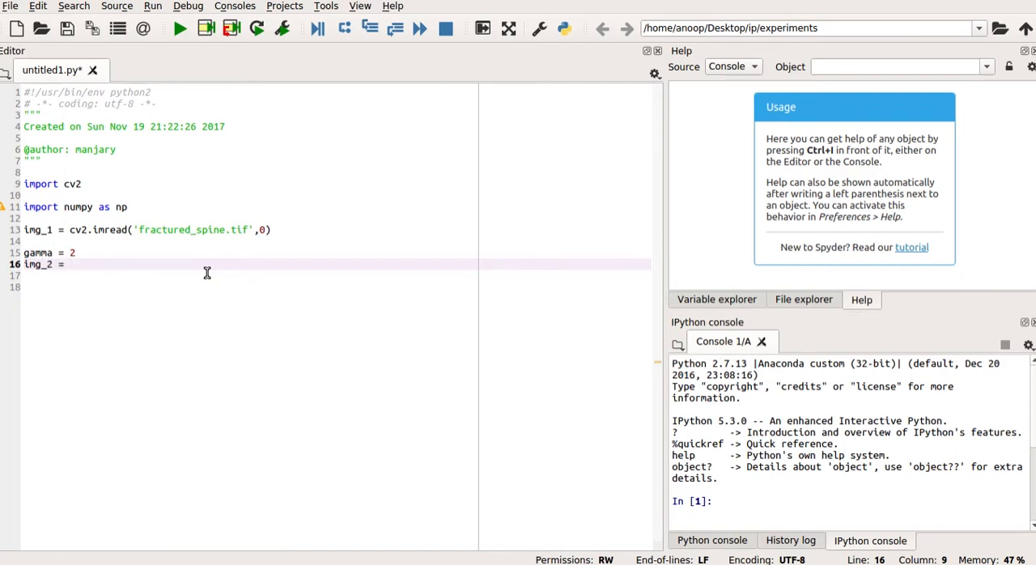
text(np)
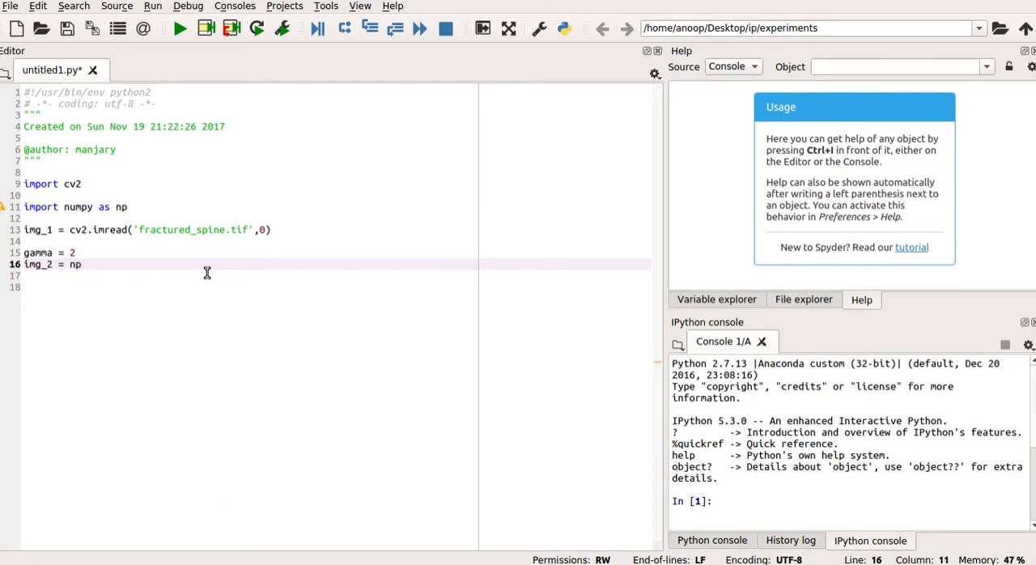
text(.pol)
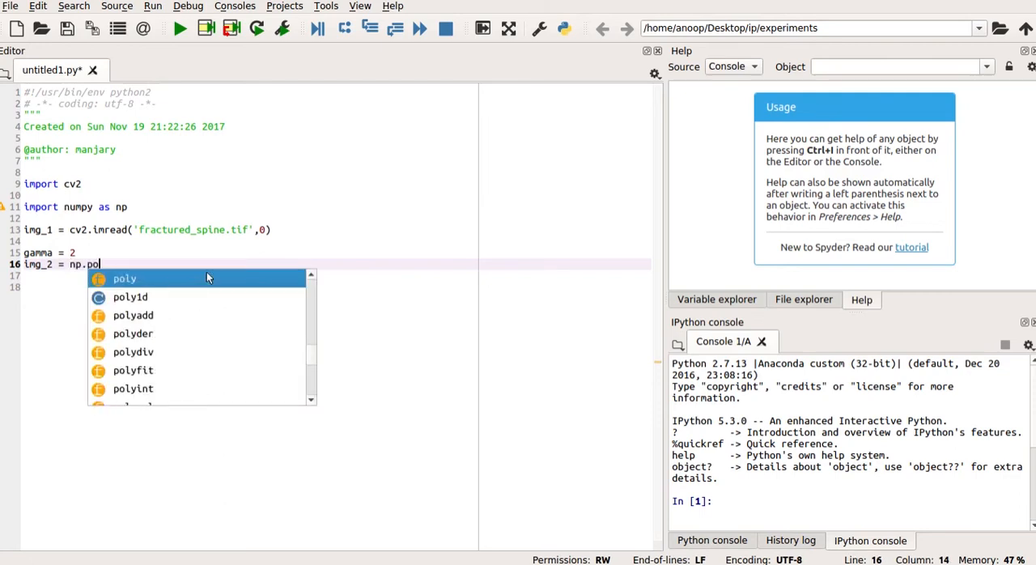
text(wer()
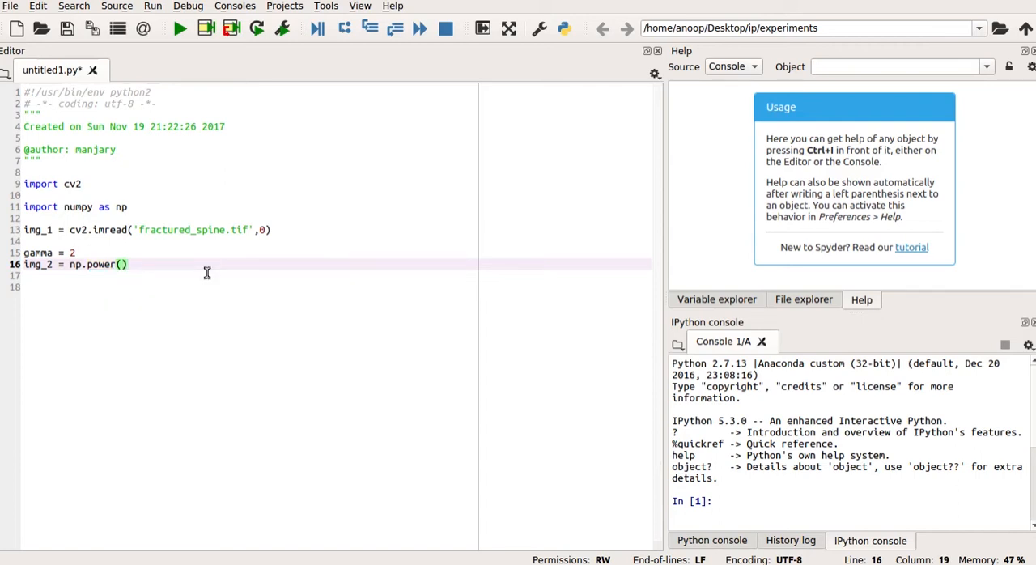
text(i)
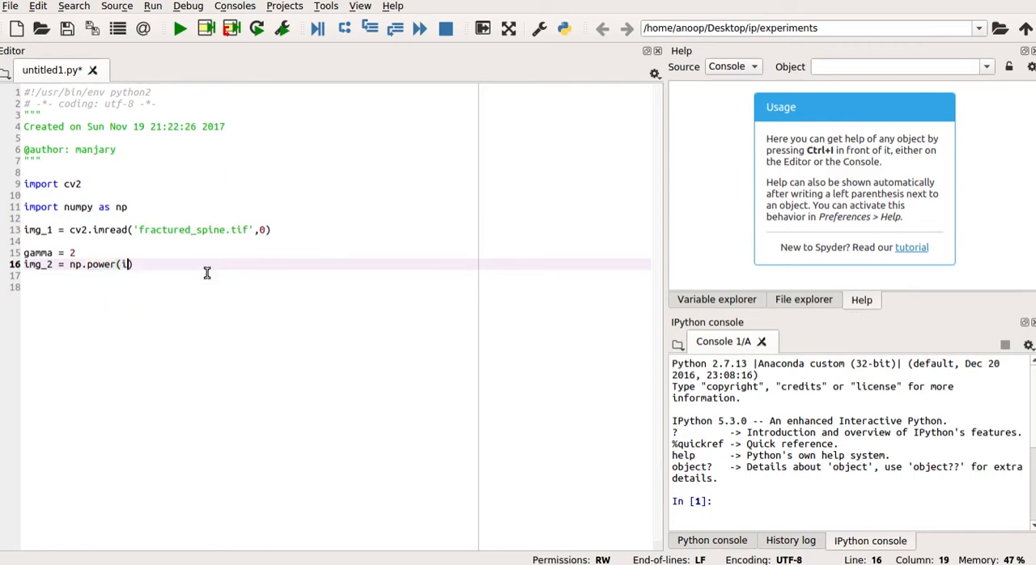
text(m)
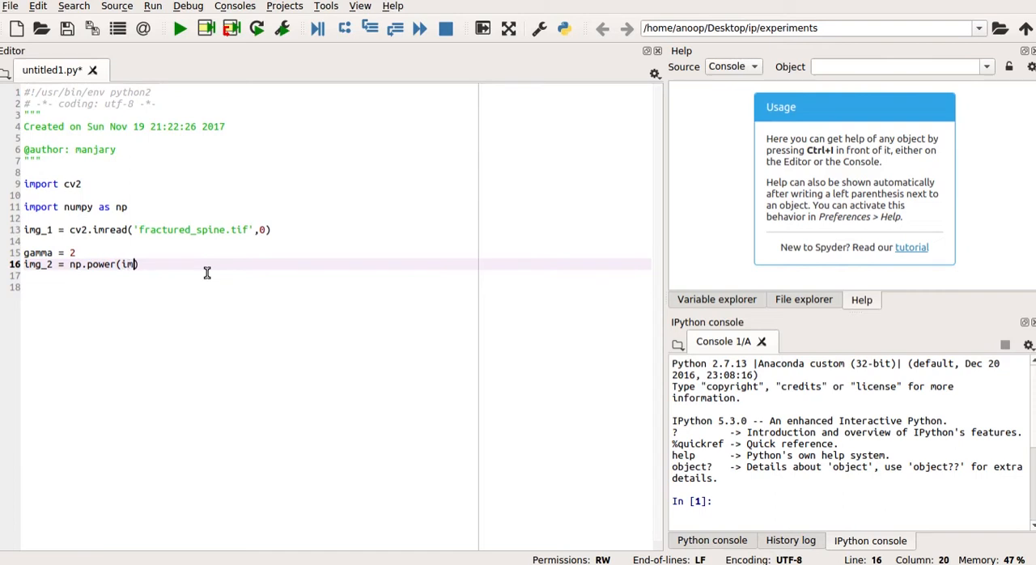
text(g)
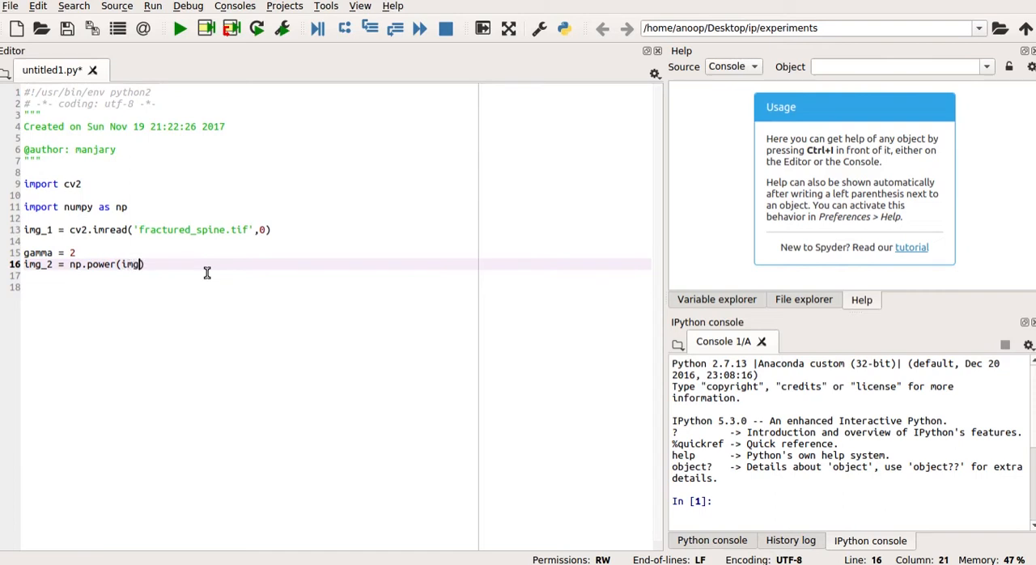
text(_1)
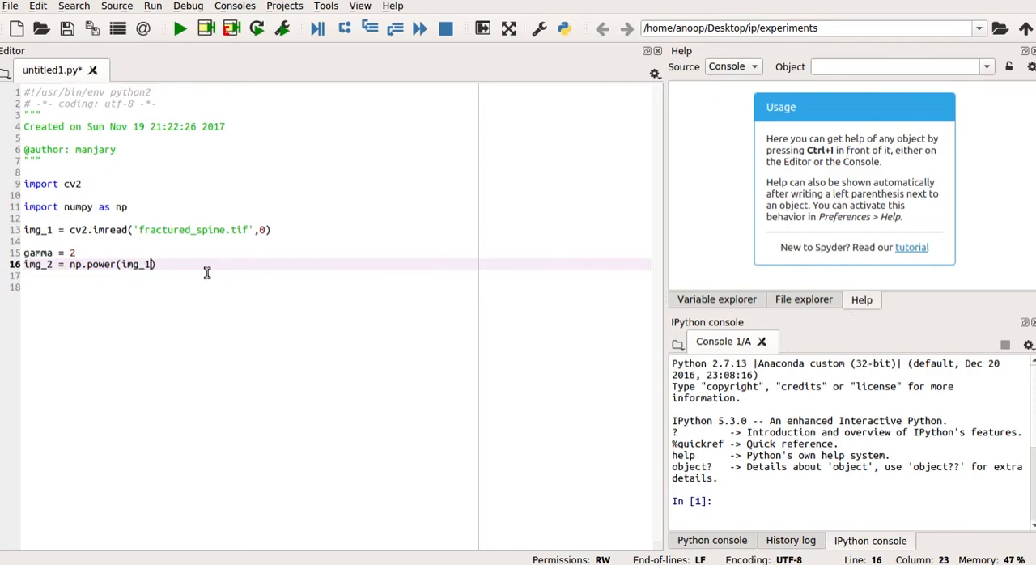
text(,)
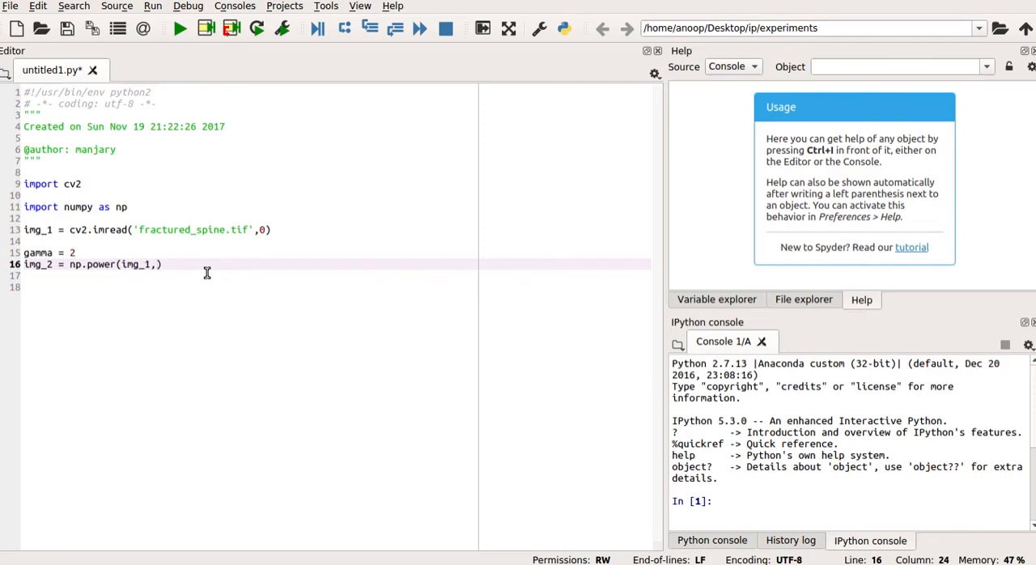
text(ga)
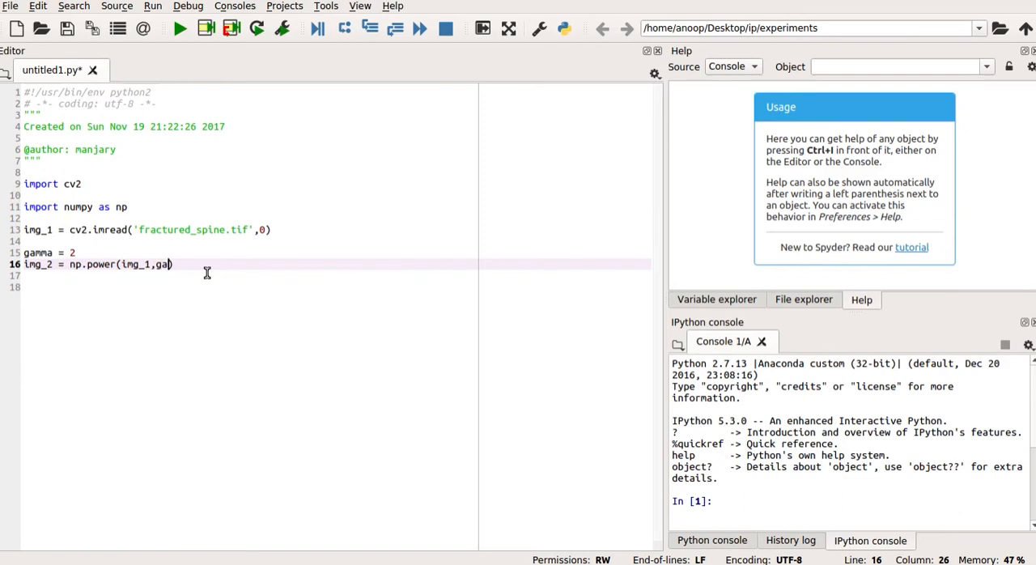
text(mma)
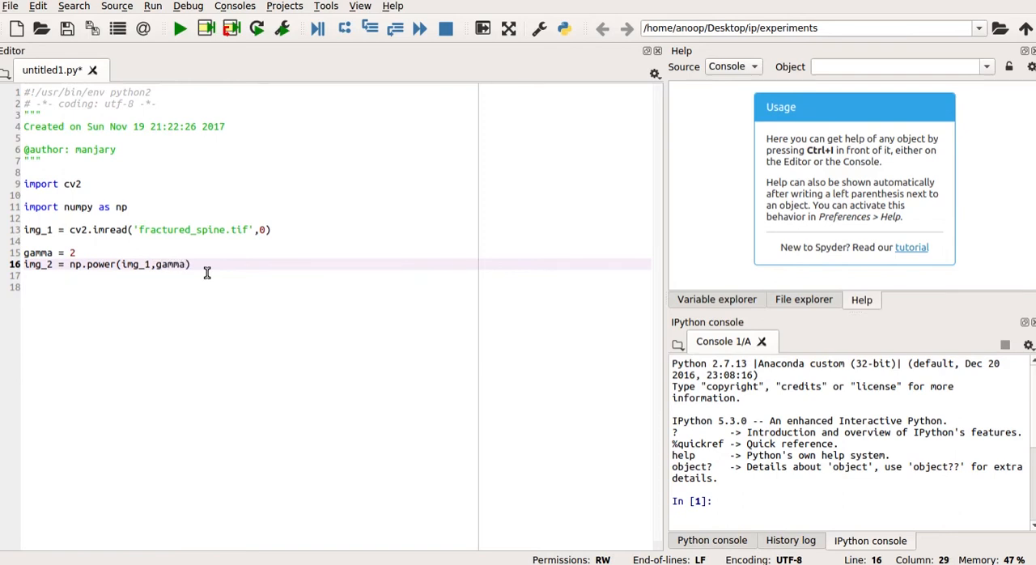
key(Return)
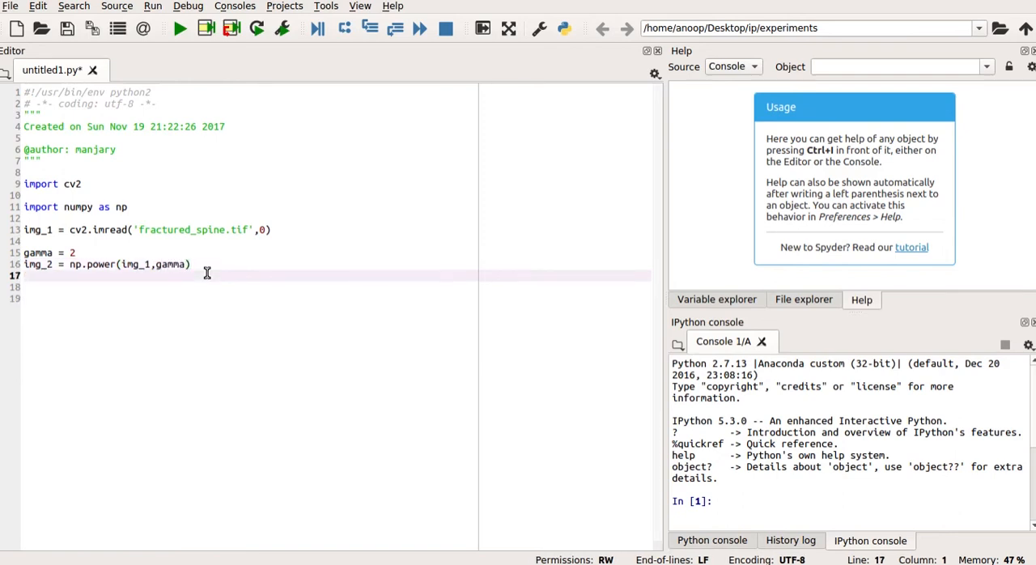
Step: Add gamma = 3 and img_3 = np.power(img_1,gamma), accepting power from autocomplete
text(gamma =)
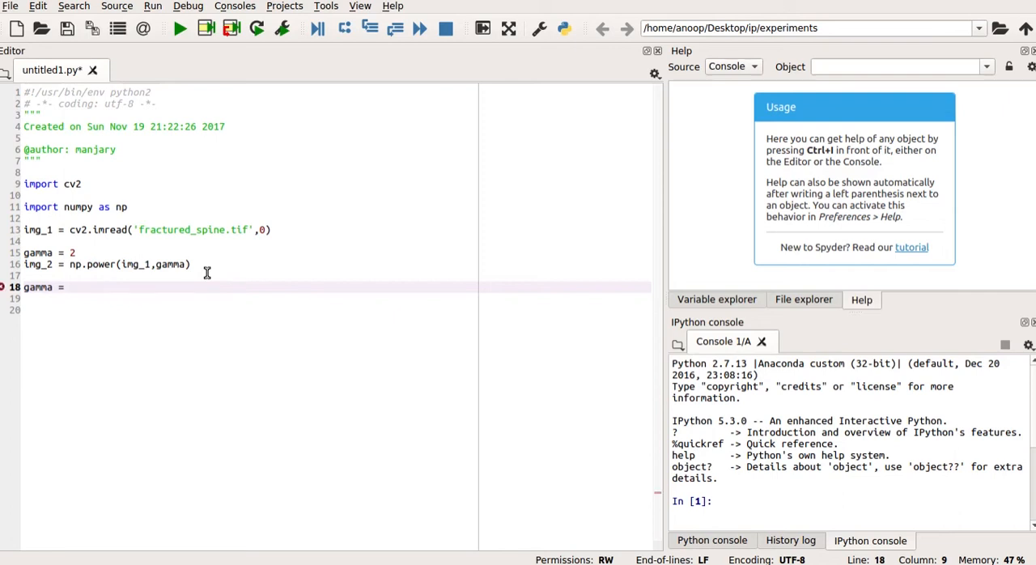
text(3)
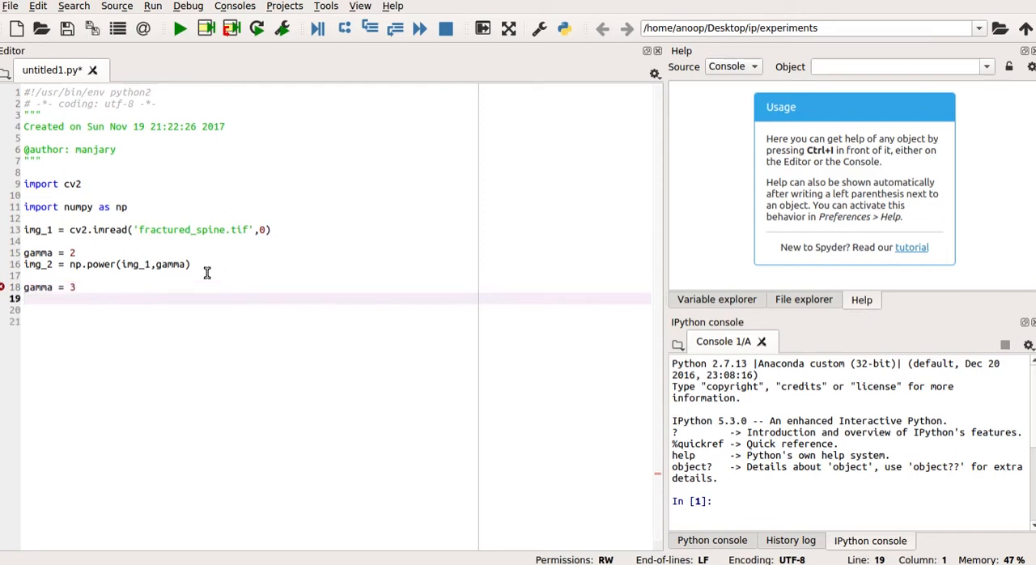
text(img_)
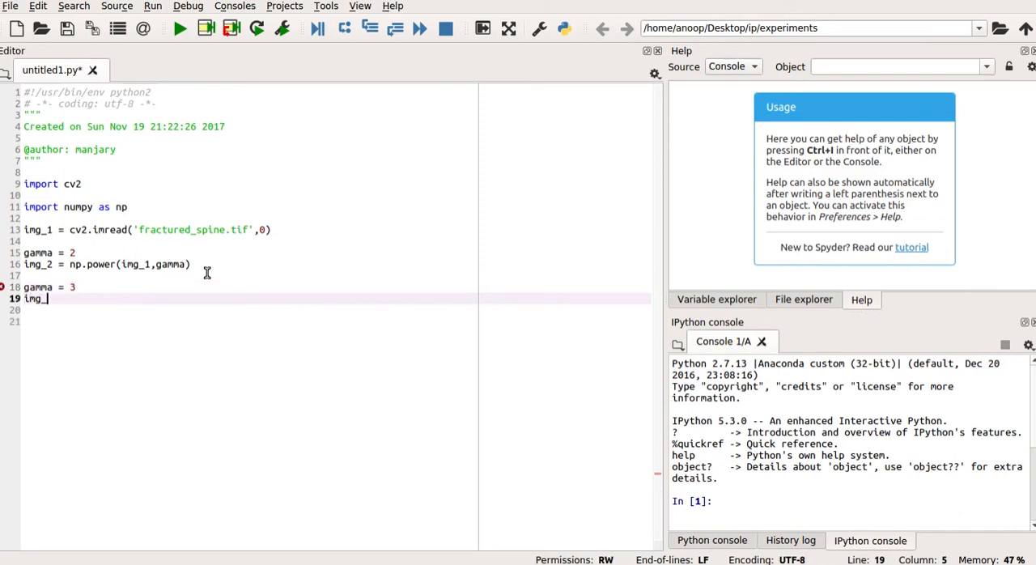
text(3)
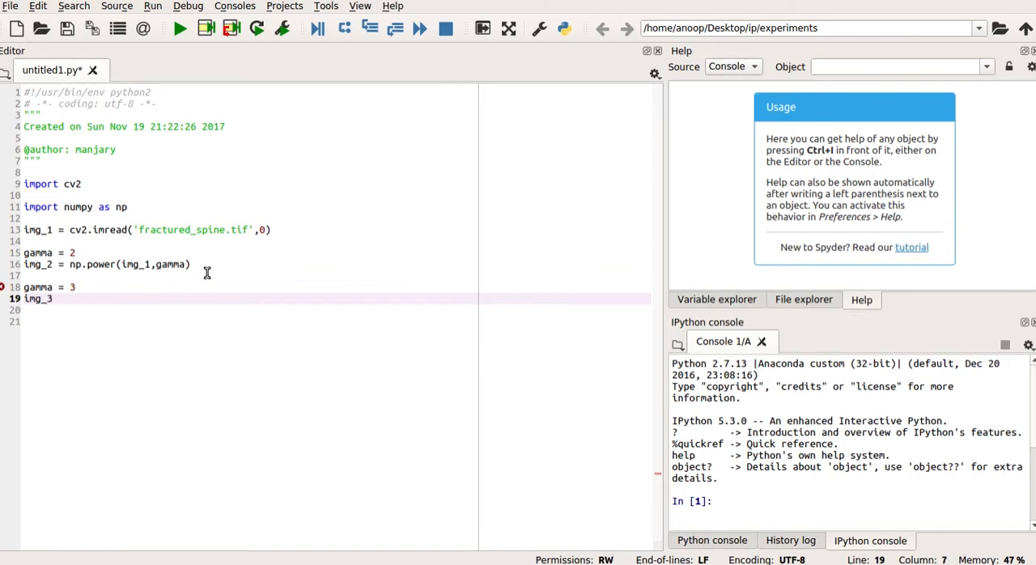
text(= np.)
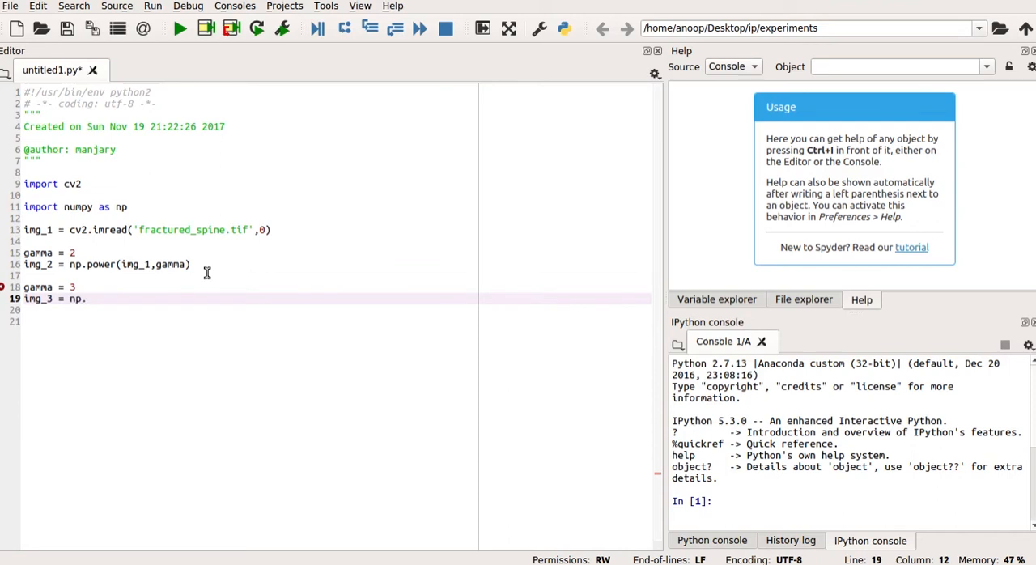
text(pow)
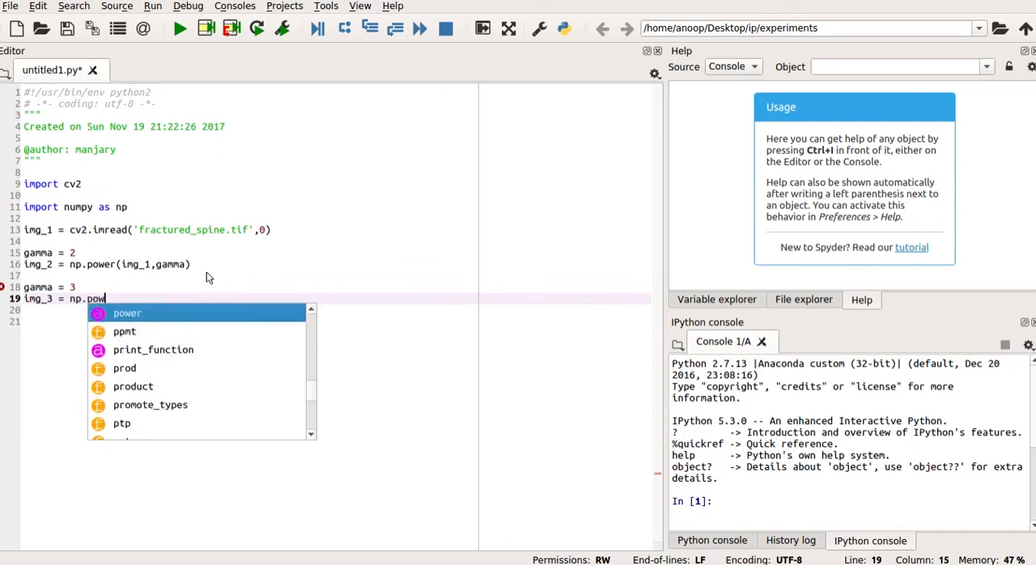
click(127, 314)
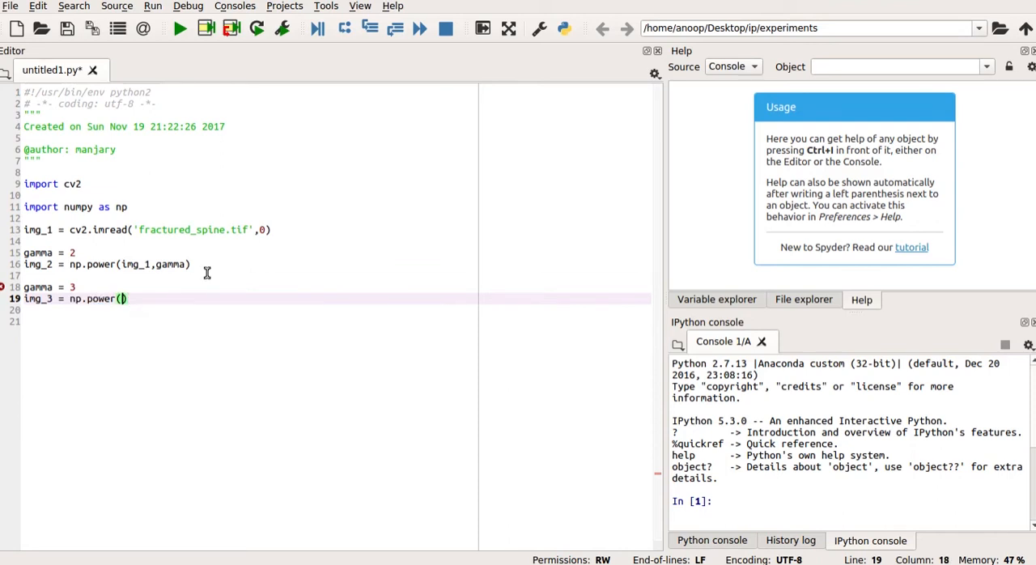
text(img_)
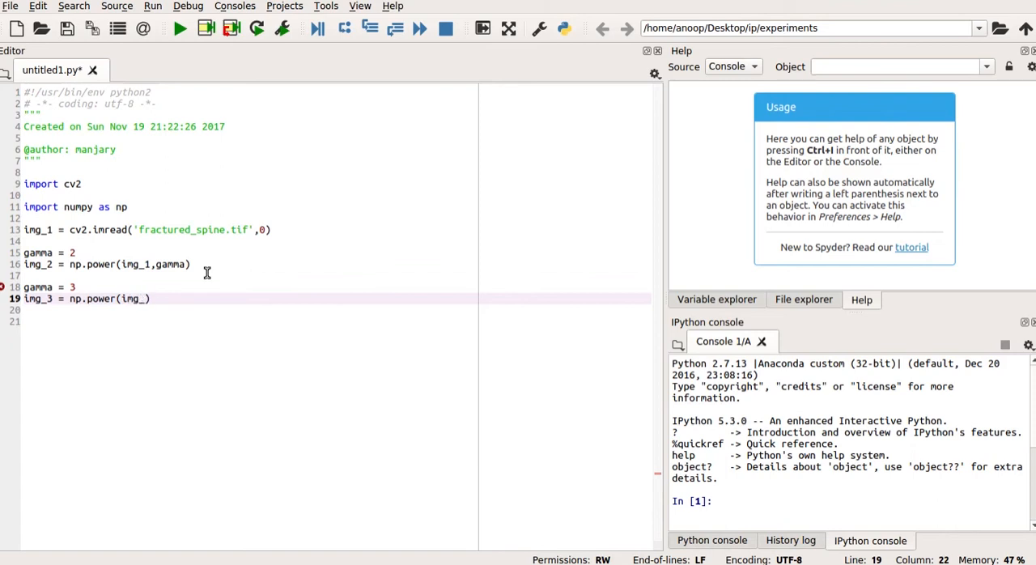
text(1)
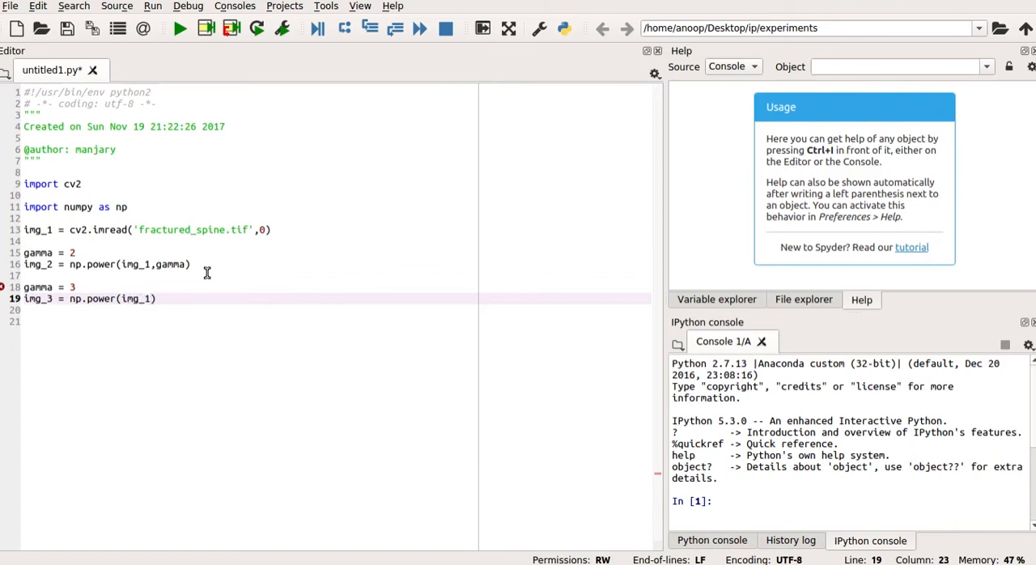
text(gamma)
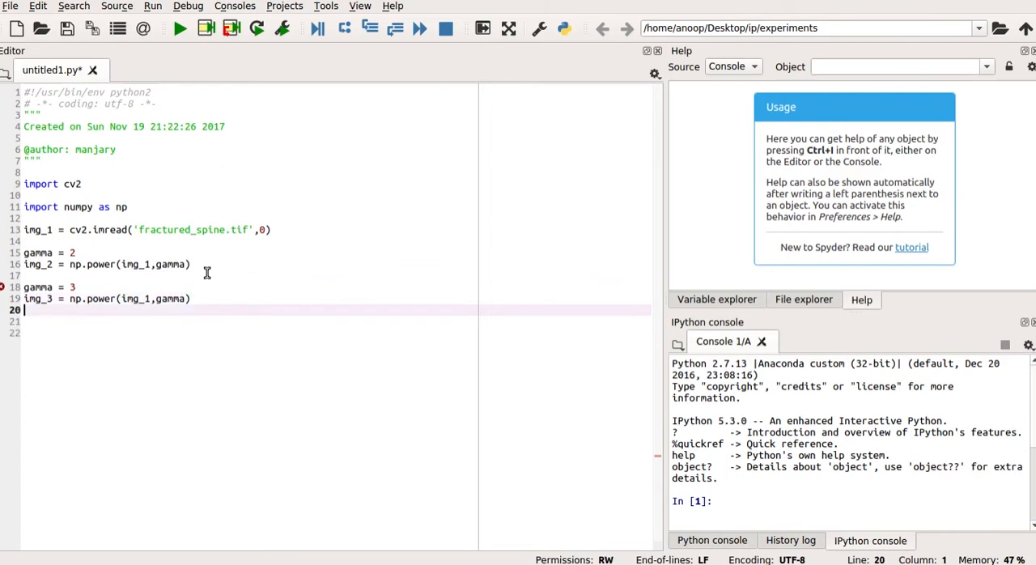
Step: Add gamma = 4 and img_4 = np.power(img_1,gamma)
text(gamm)
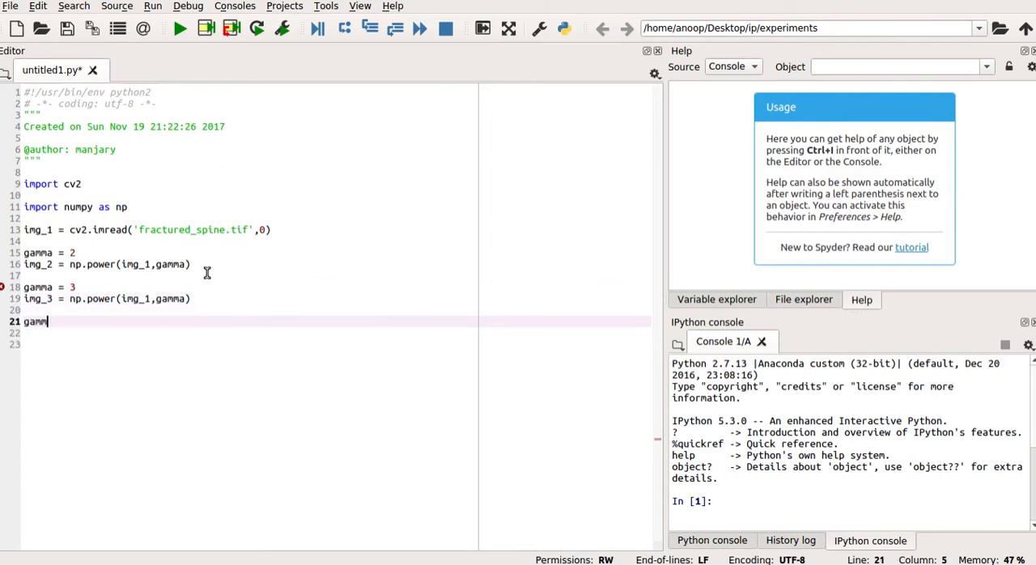
text(a =)
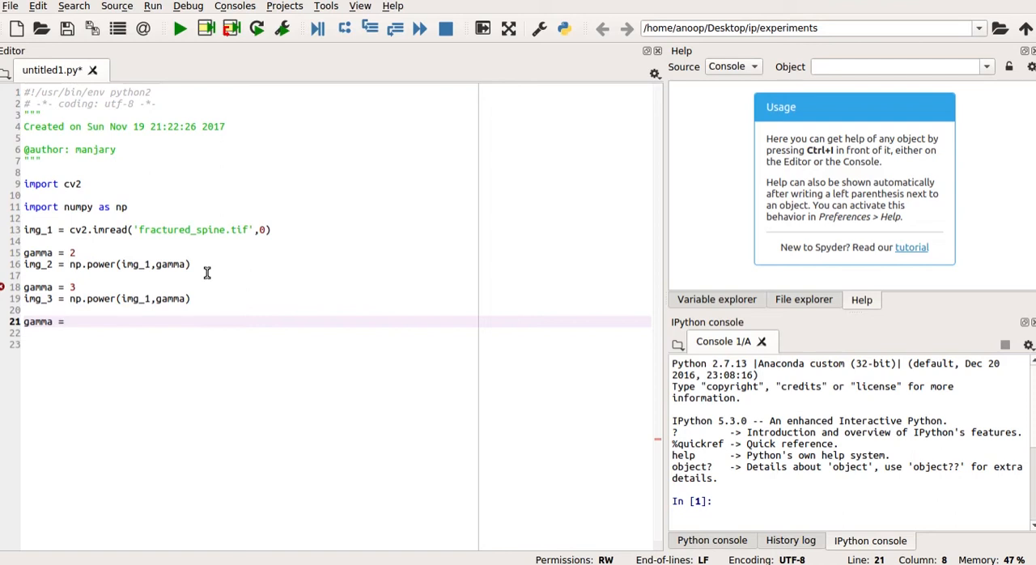
text(4)
click(335, 332)
text(im)
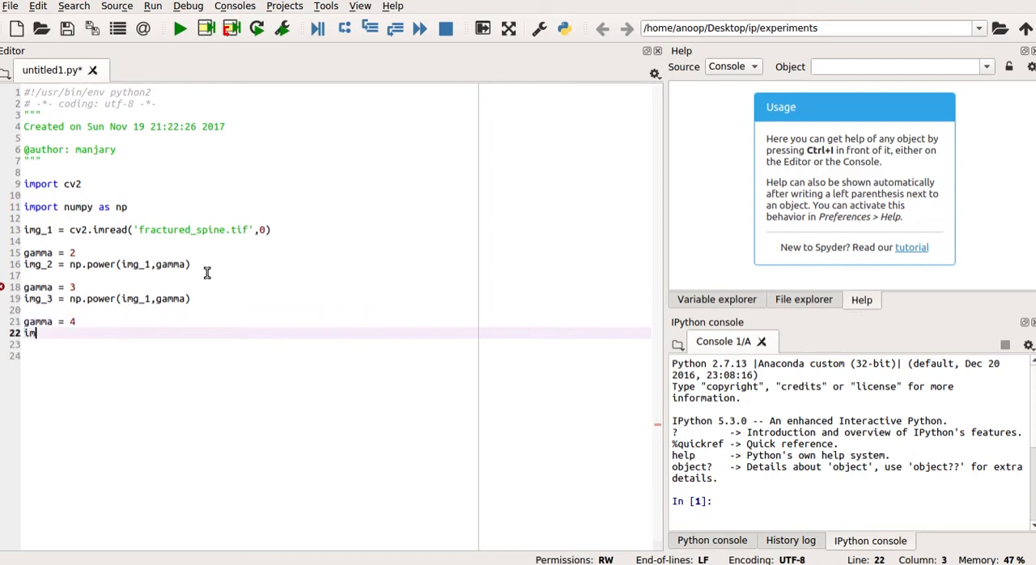
text(g)
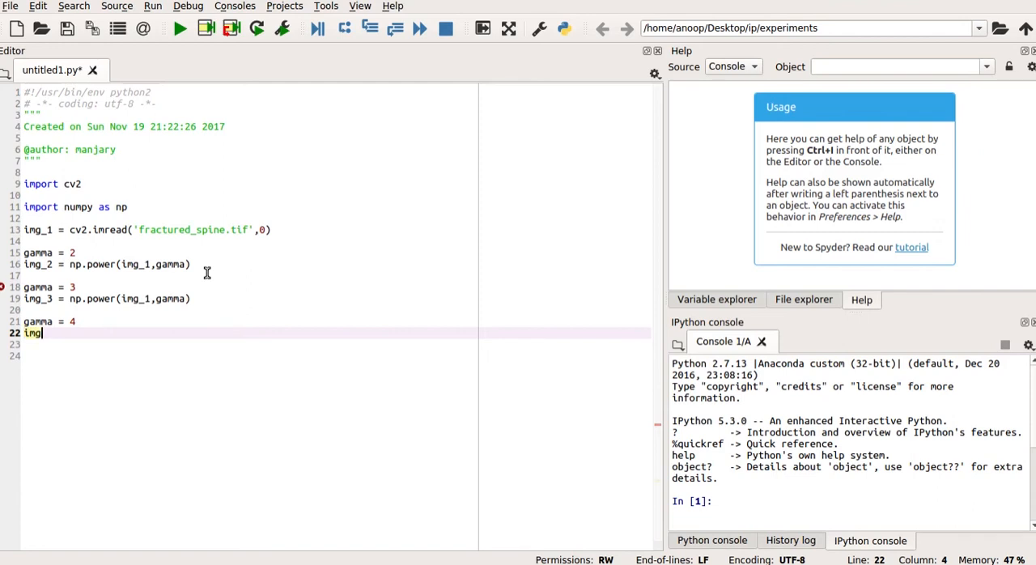
text(_)
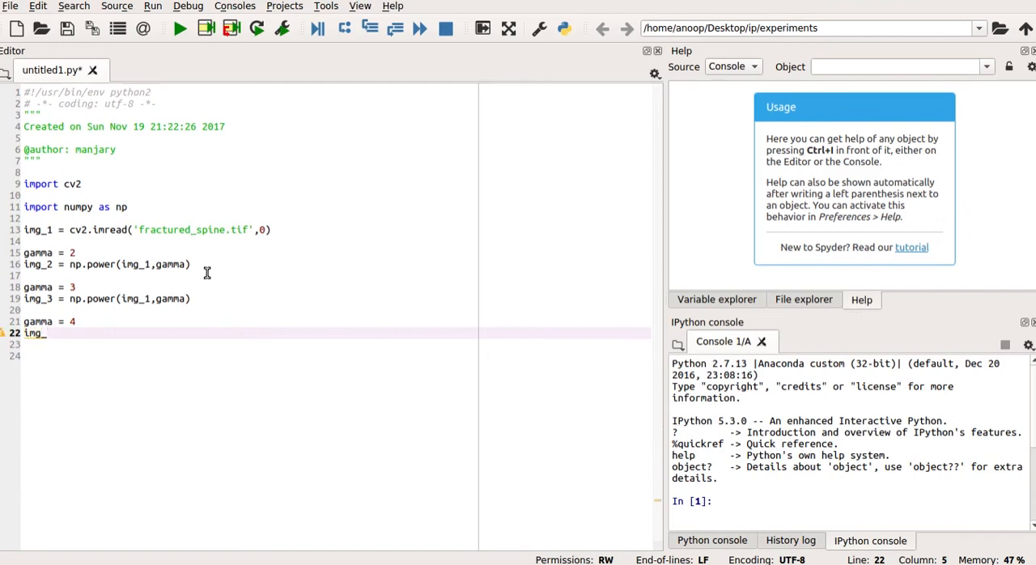
text(4 =)
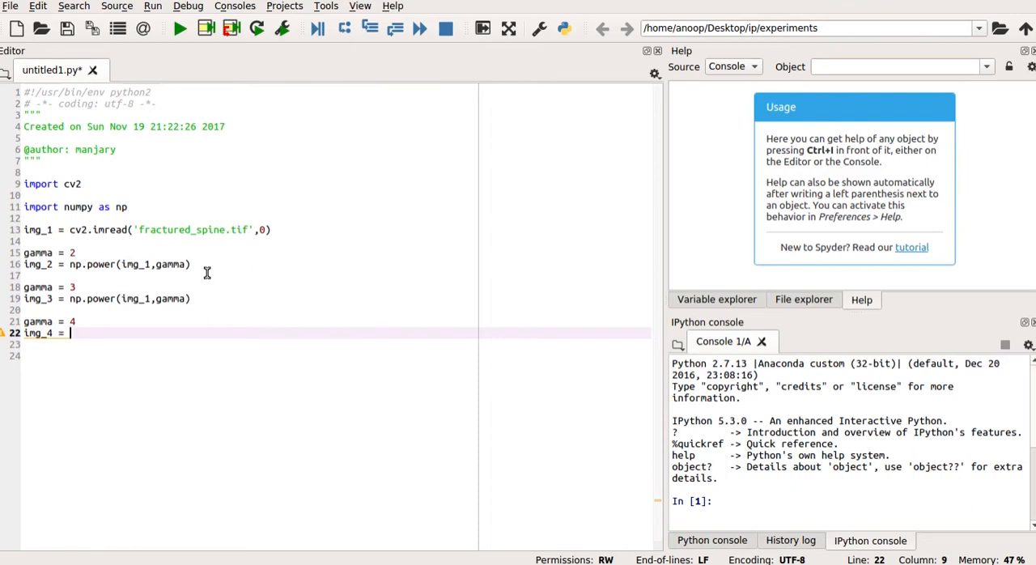
text(np.)
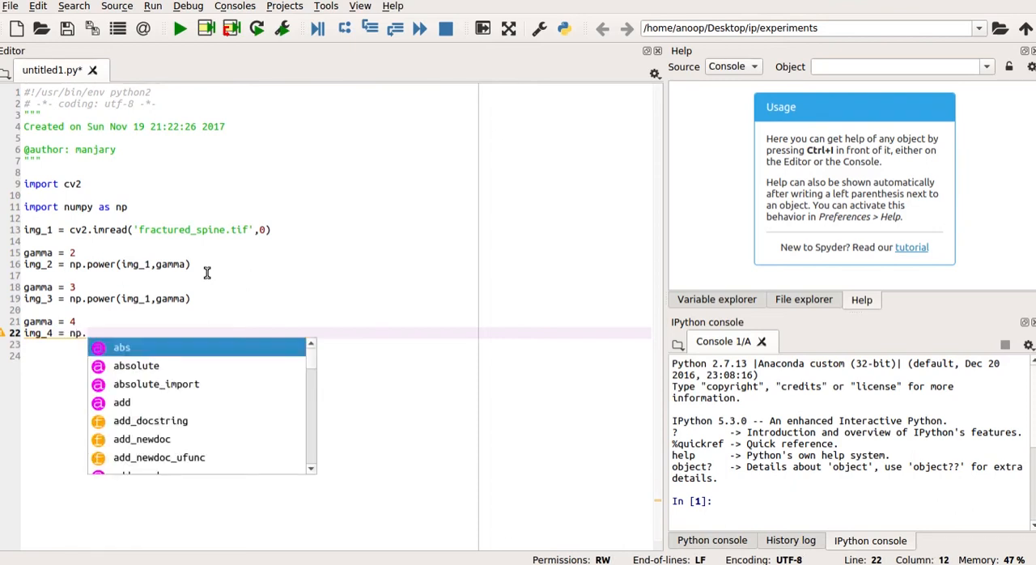
text(power(im)
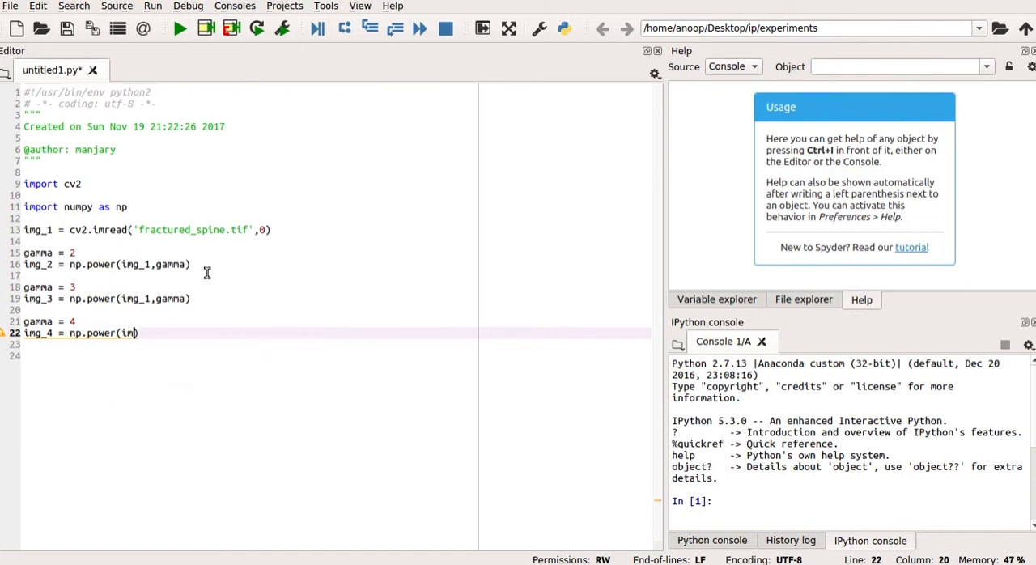
text(_)
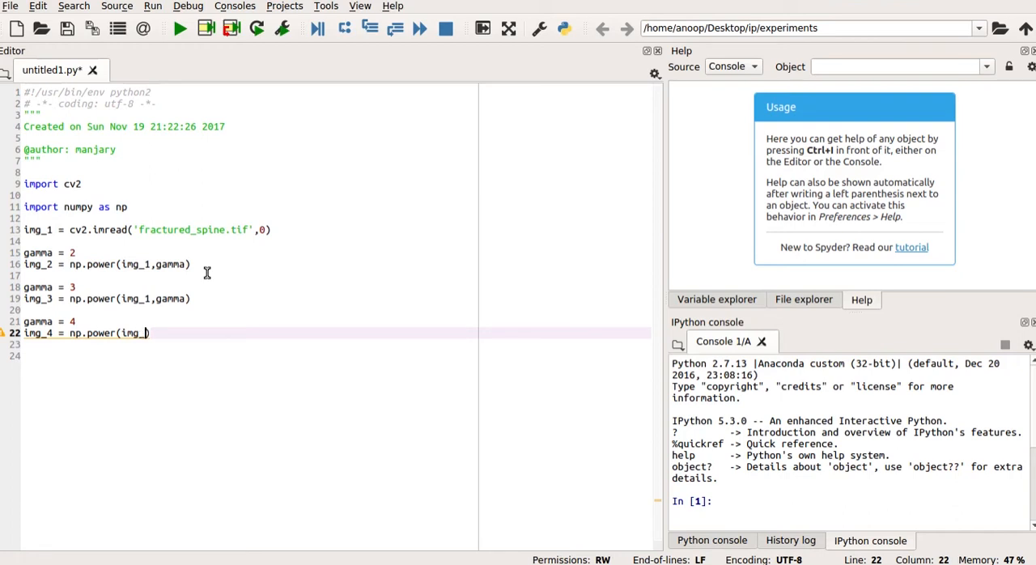
text(1,)
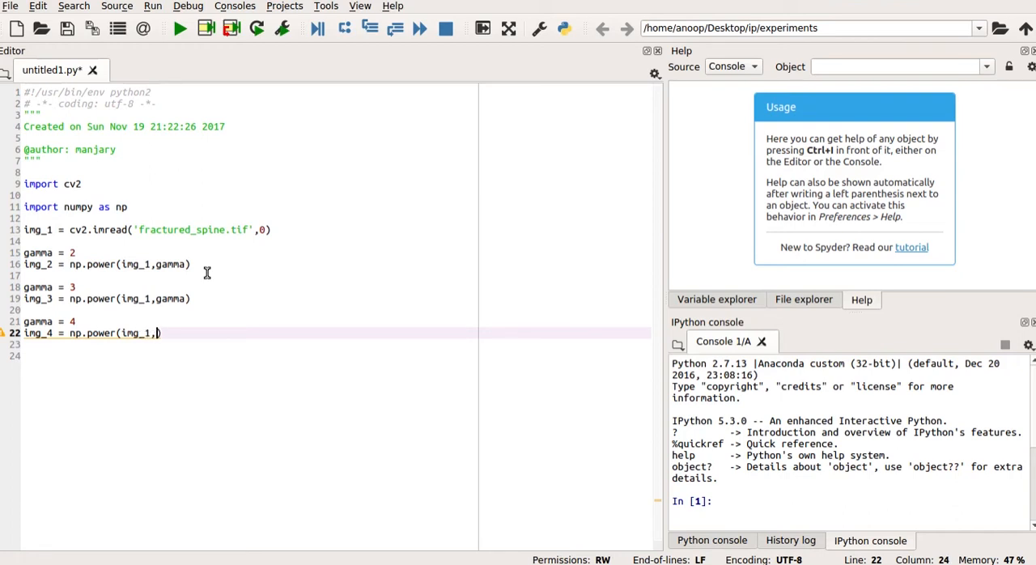
text(gamma))
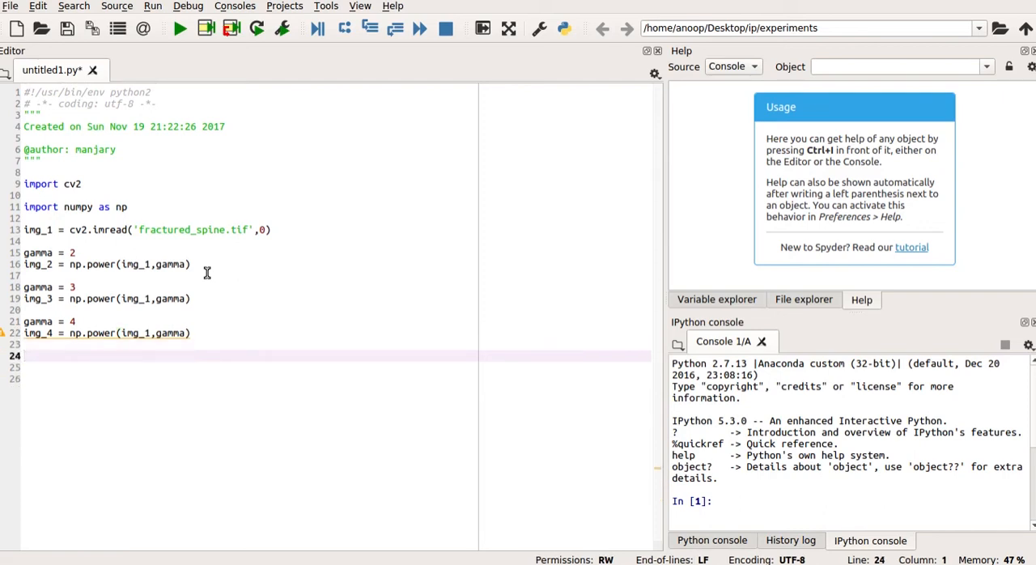
Step: Write cv2.imshow('input input', img_1) to display the input image
text(cv)
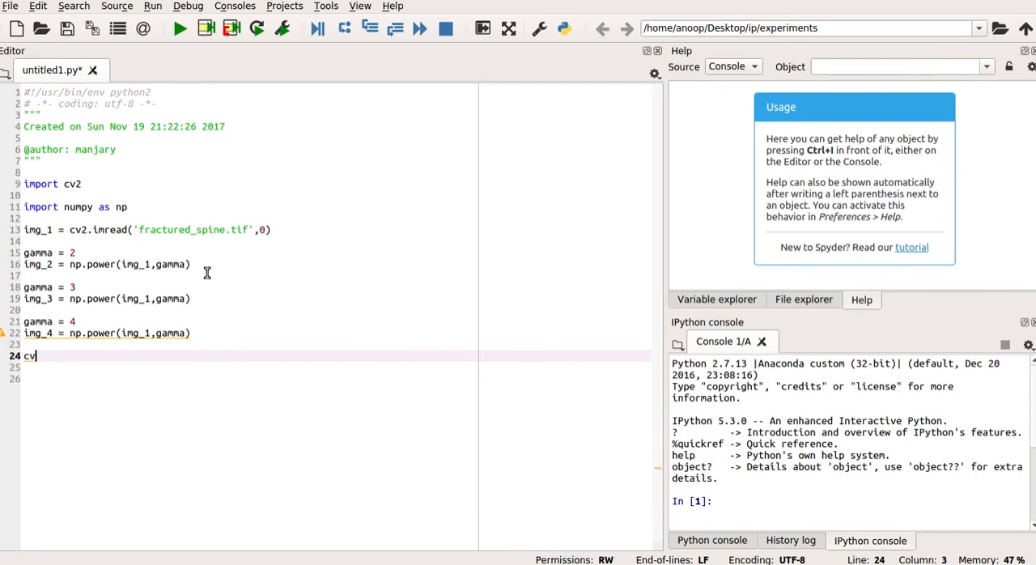
text(.)
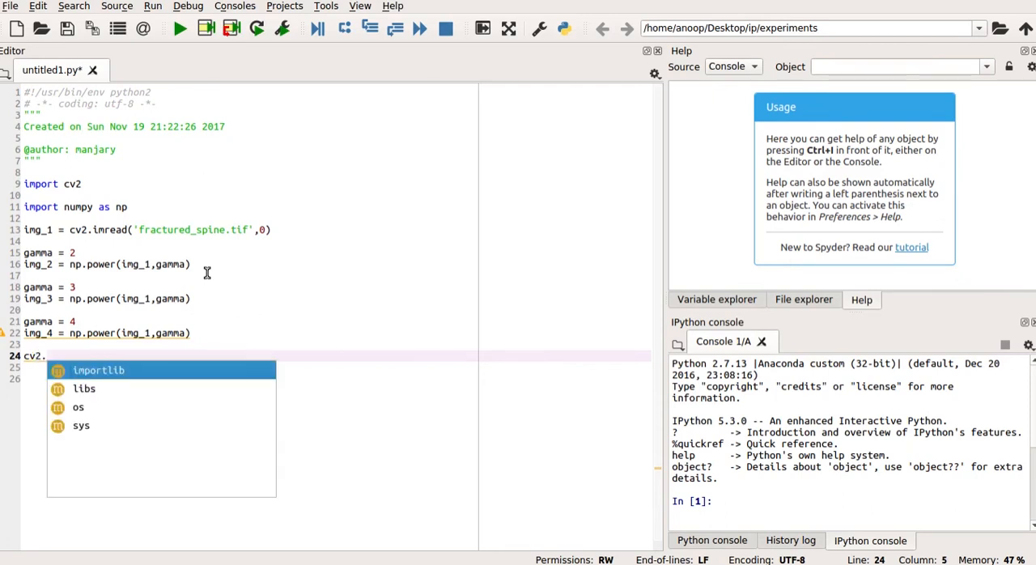
text(imshow)
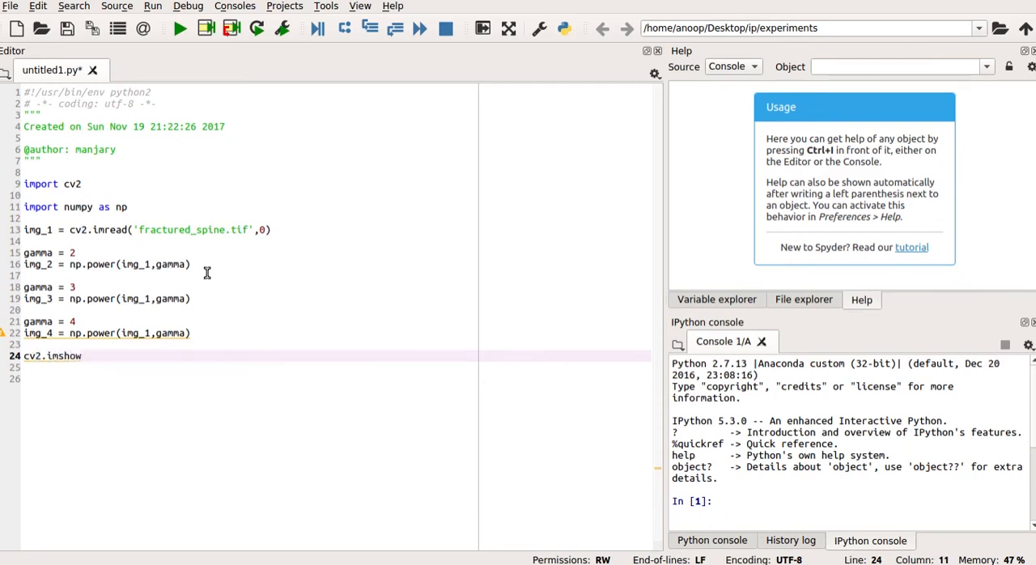
text(())
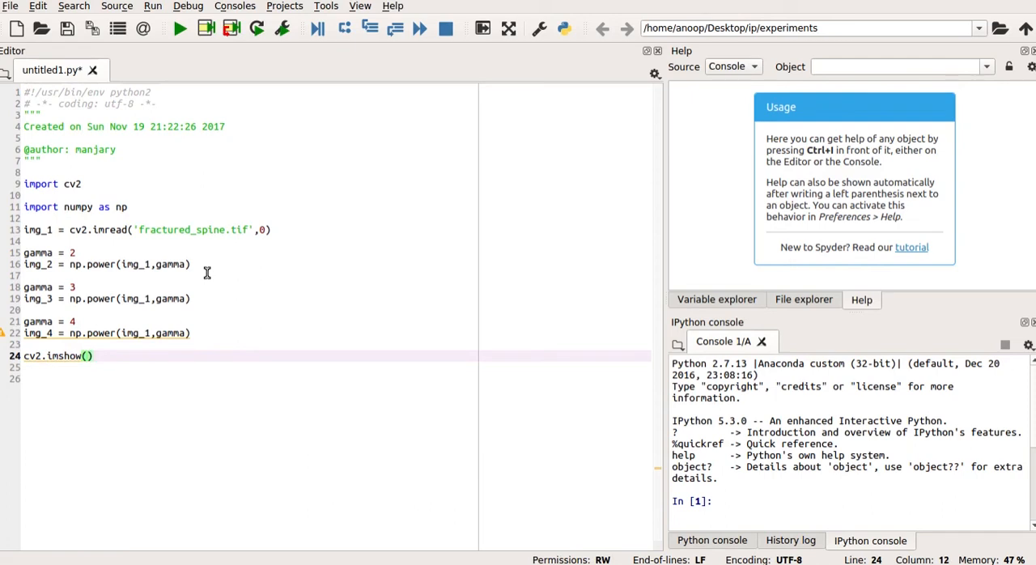
text('')
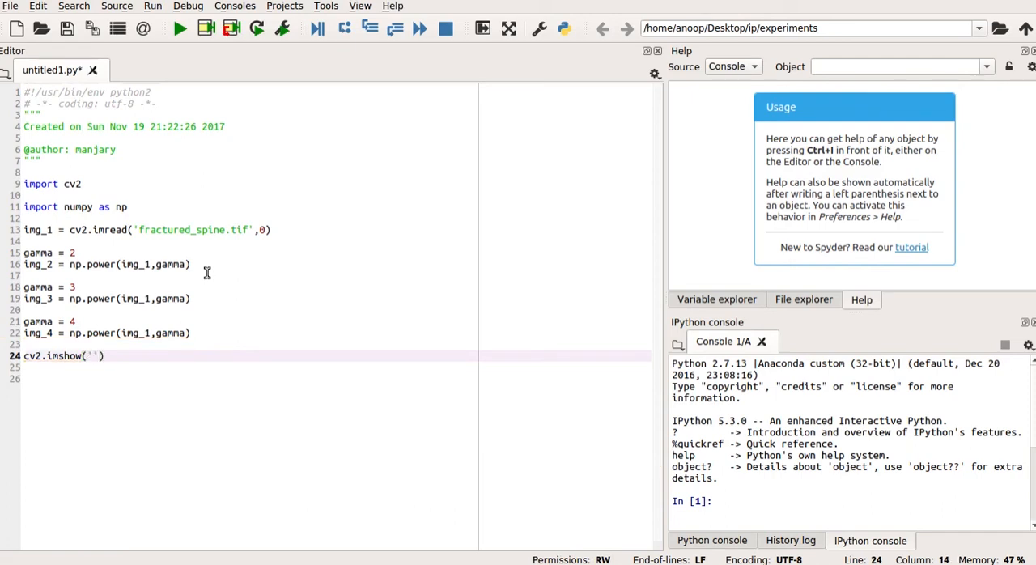
text(i)
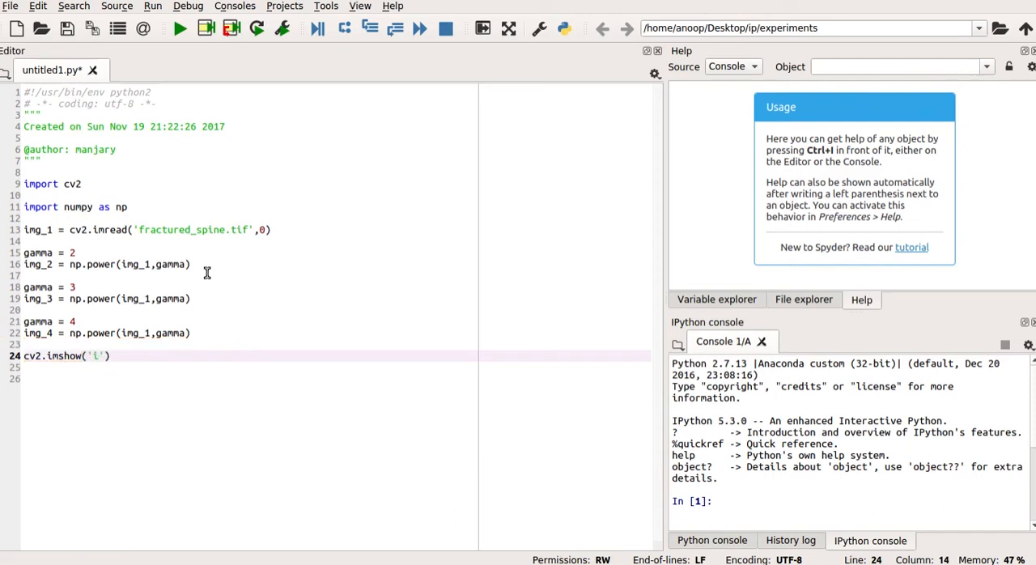
text(nput)
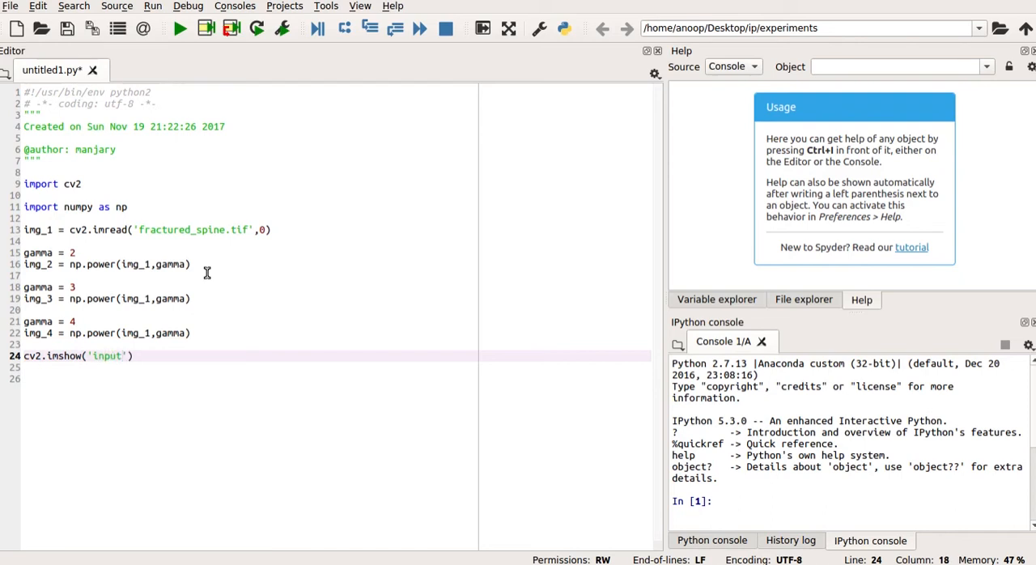
text(input)
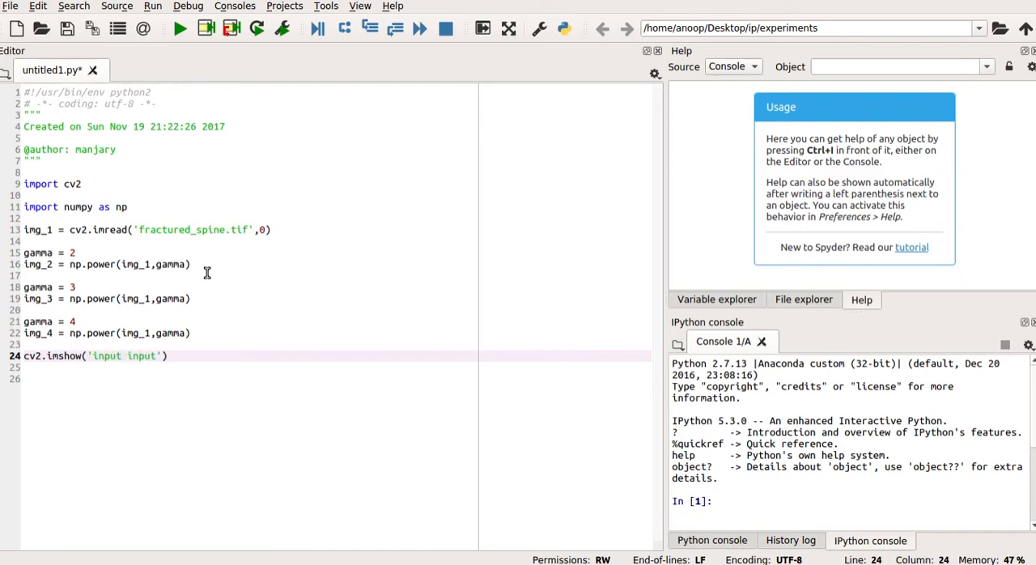
text(,)
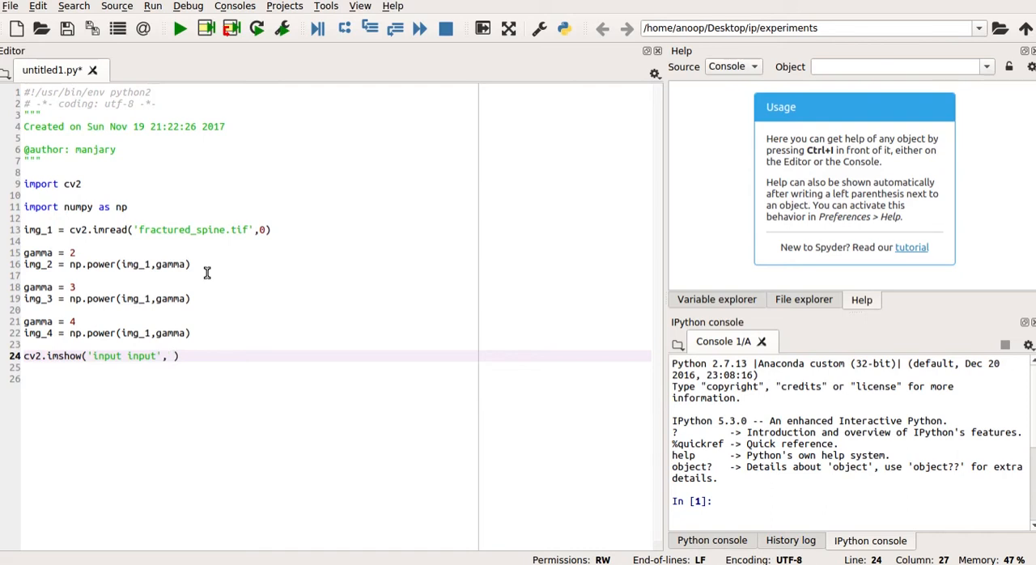
text(img_1)
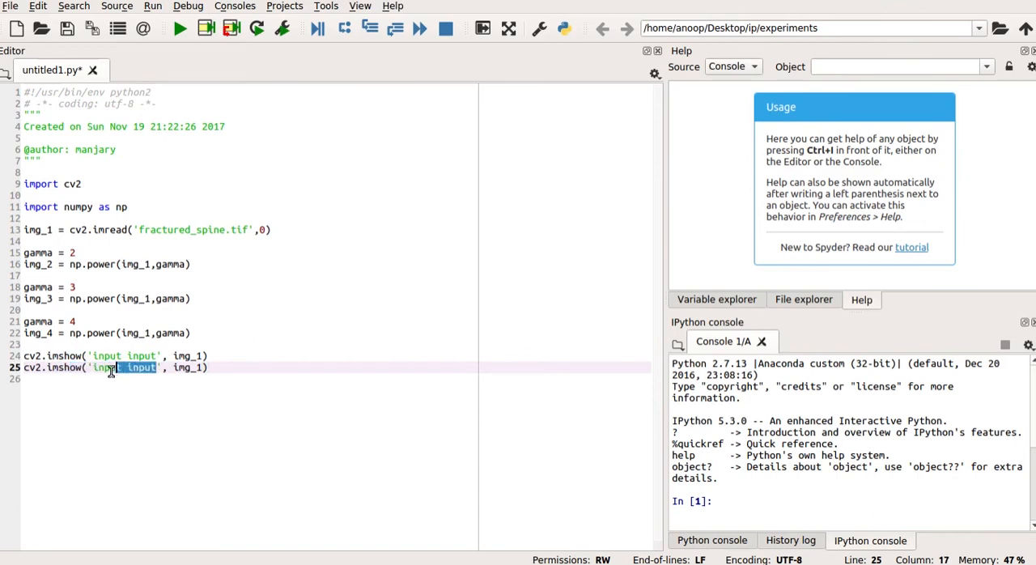
Step: Add cv2.imshow lines titled 'gamma 2', 'gamma 3', 'gamma 4' showing img_2, img_3, img_4
text(ga)
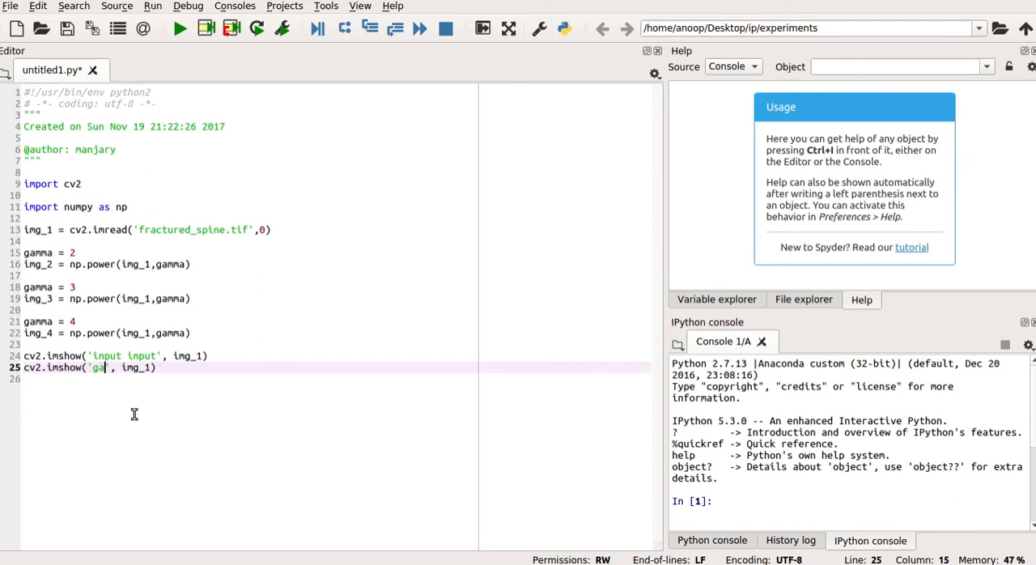
text(mma)
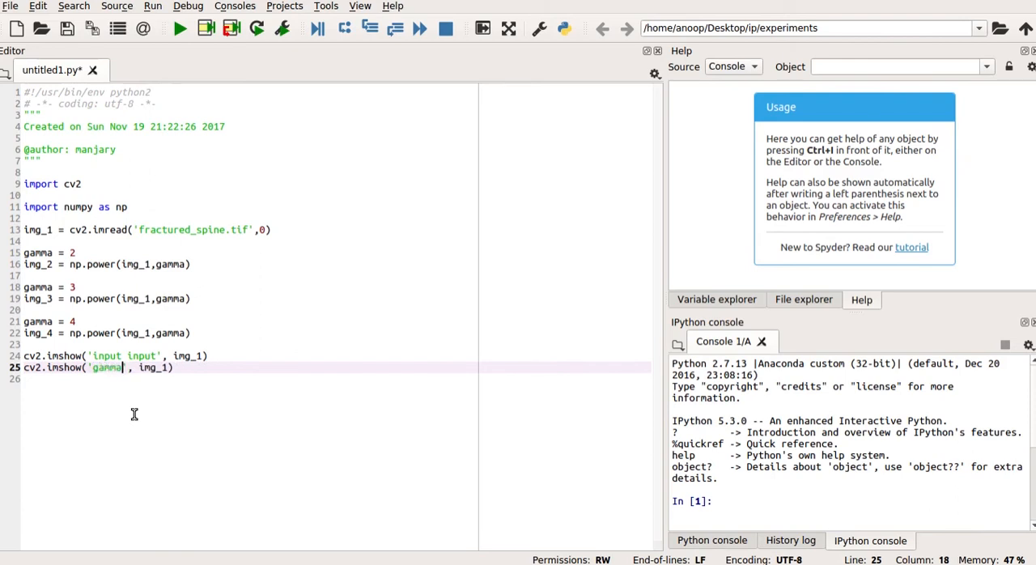
text(2)
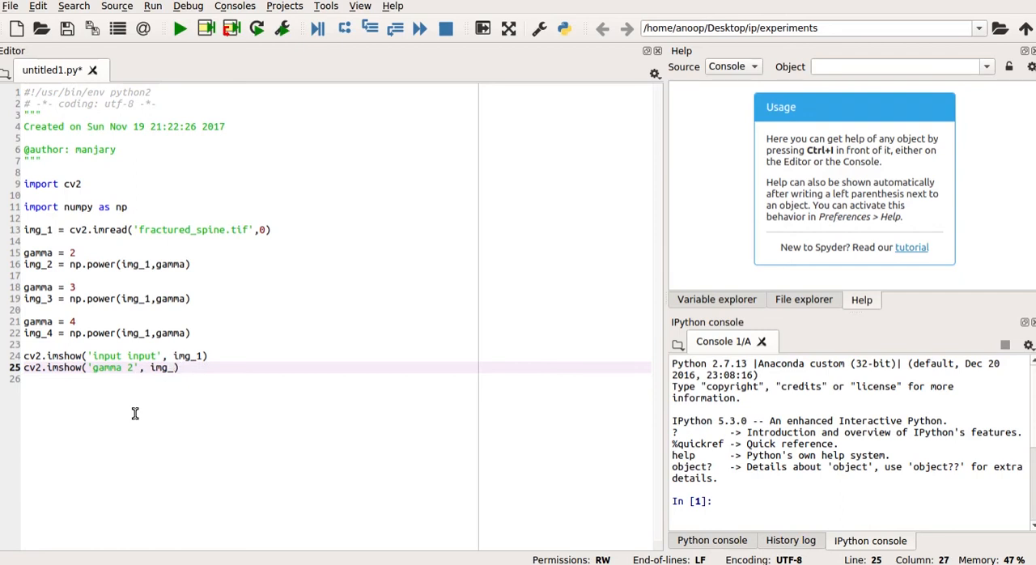
key(Return)
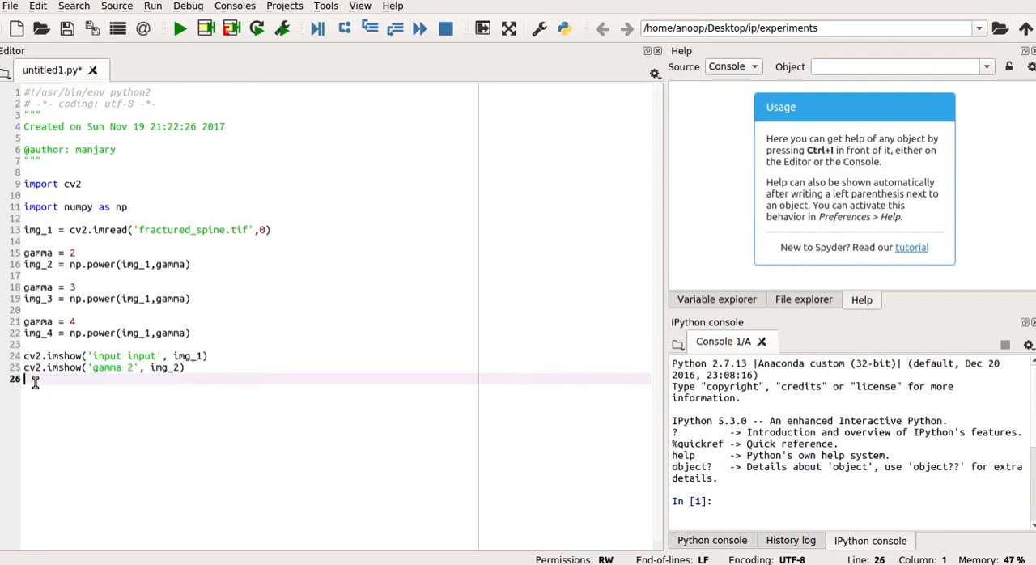
text(cv2.imshow('gamma 2',img_2))
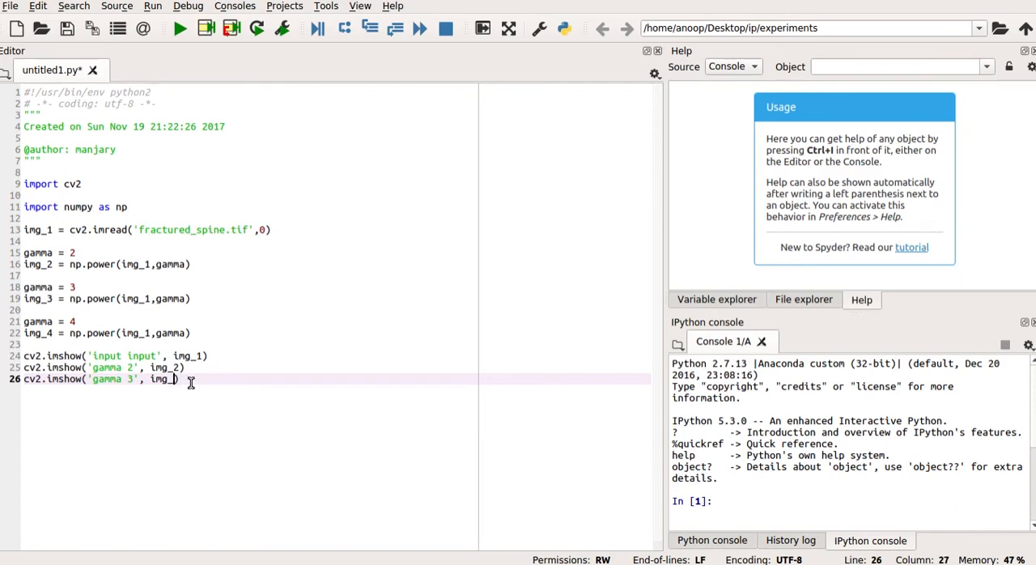
text(3))
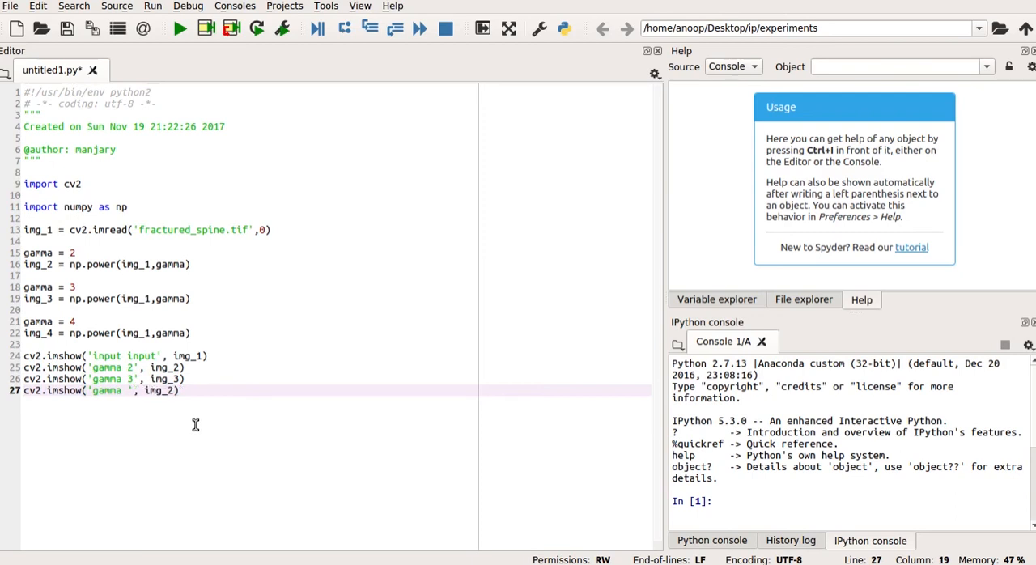
text(4)
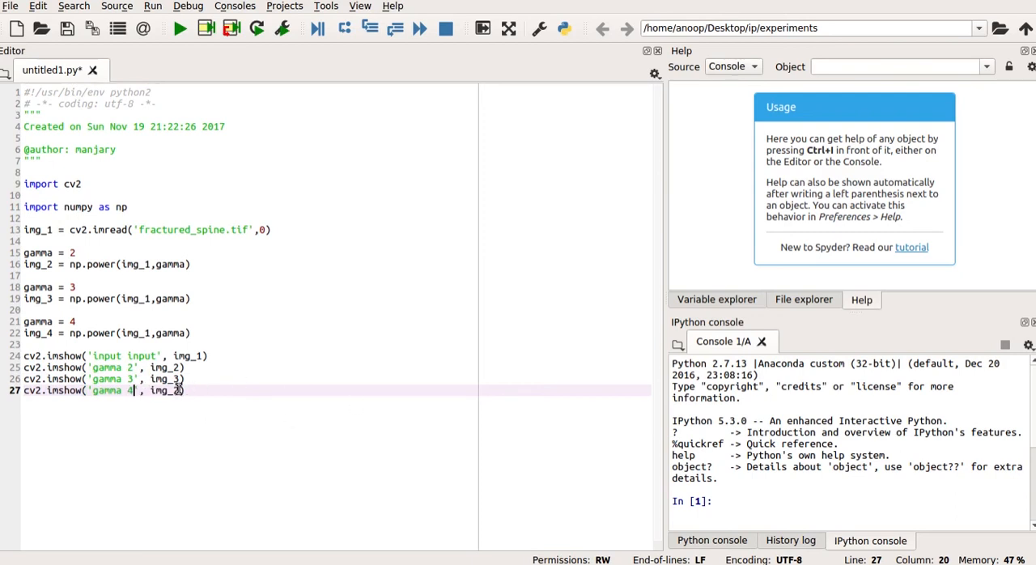
text(4)
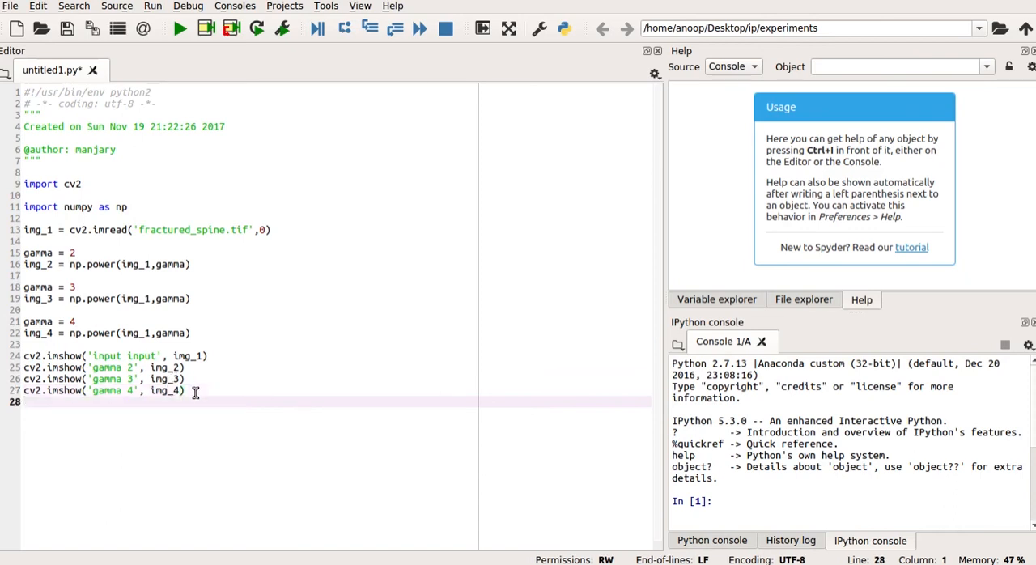
Step: Add cv2.waitKey(100000) so the windows wait for a key press
text(cv)
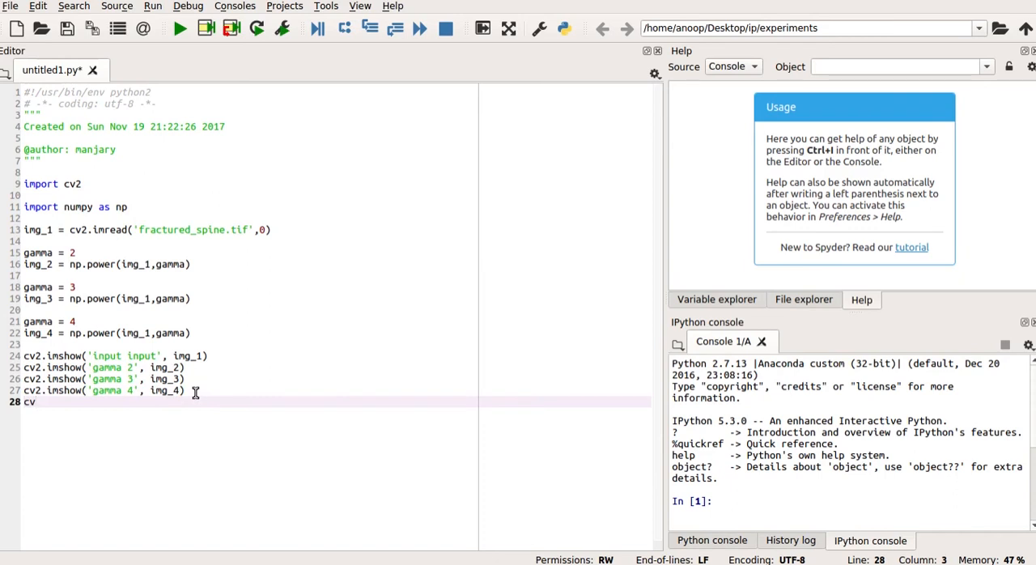
text(.)
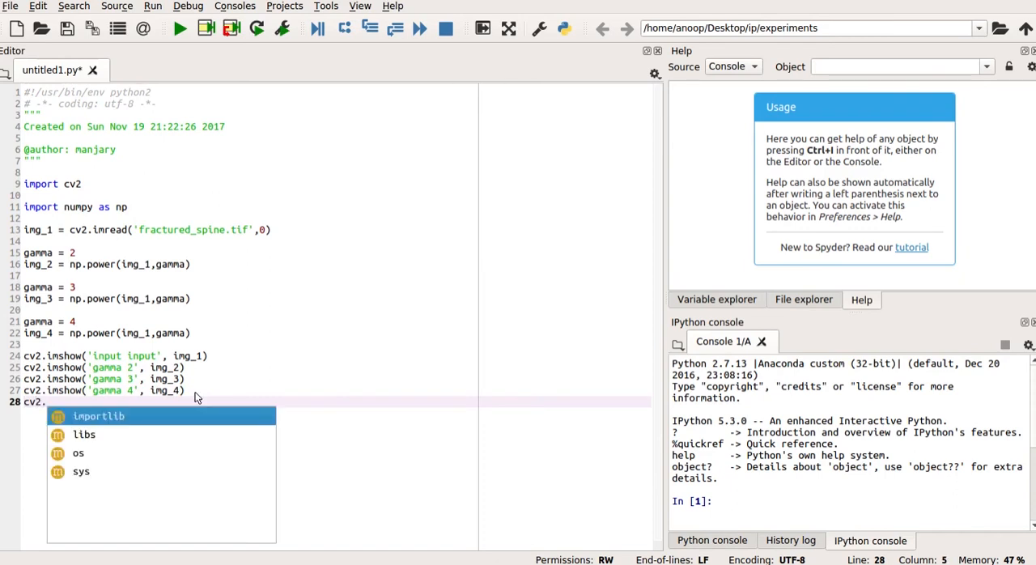
text(wait)
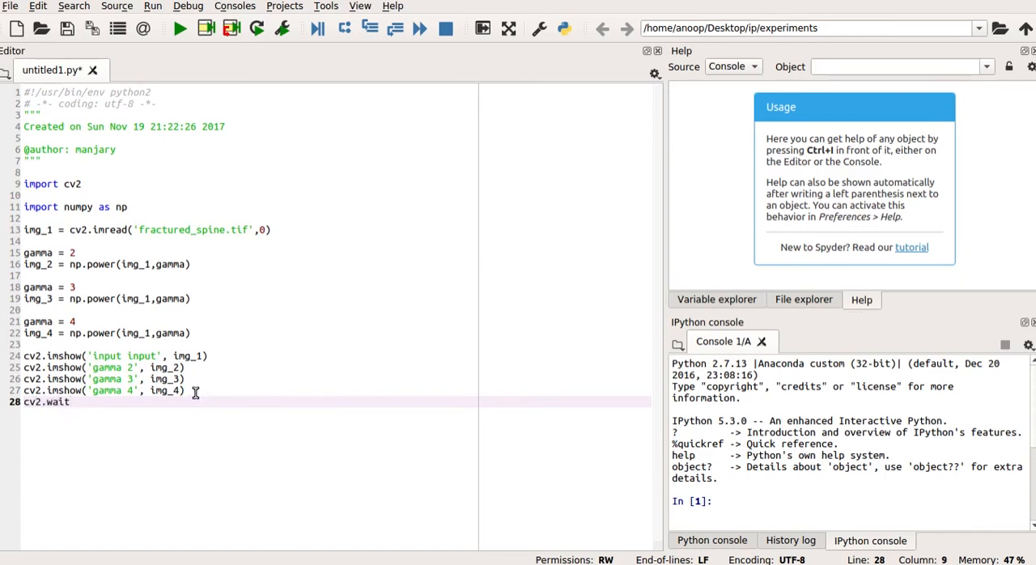
text(Key)
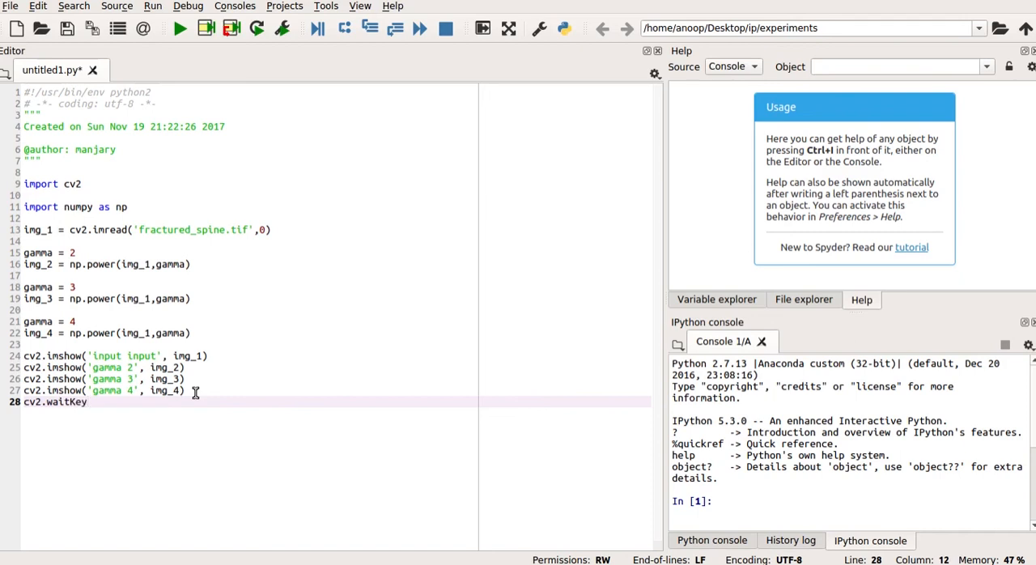
text(())
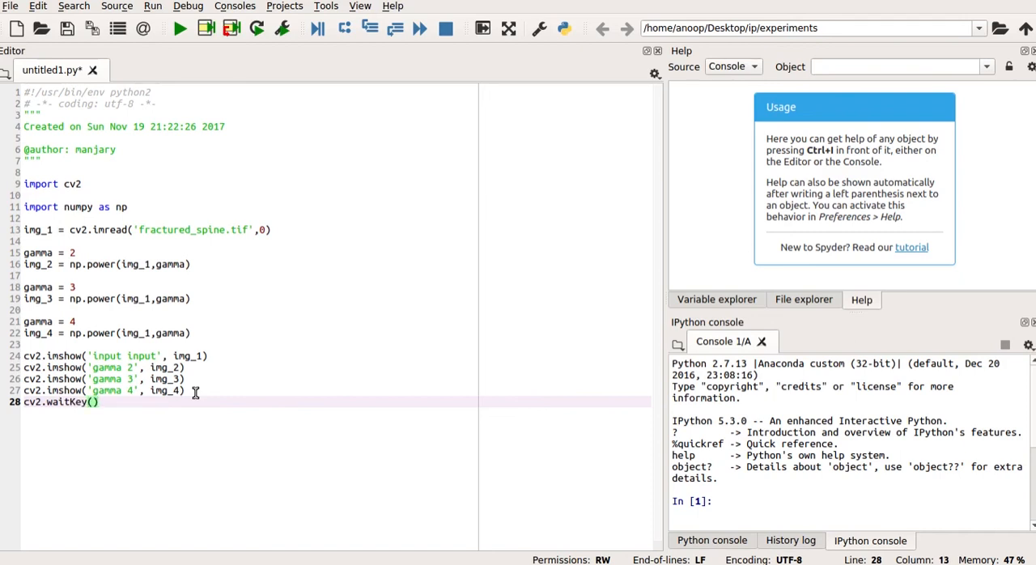
text(100000)
text(cv2)
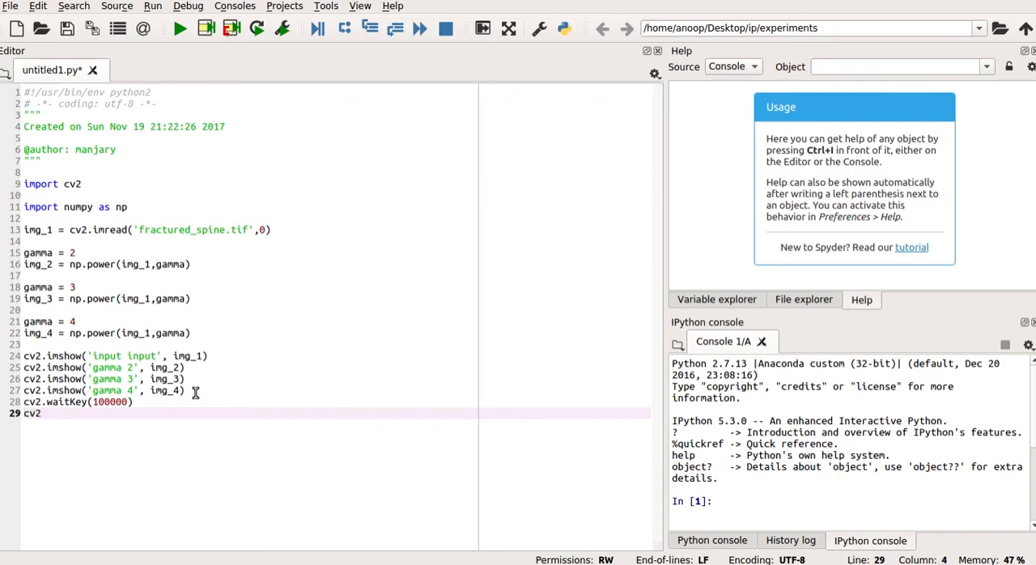
Step: Add cv2.destroyAllWindows() to close every image window
text(.destroy)
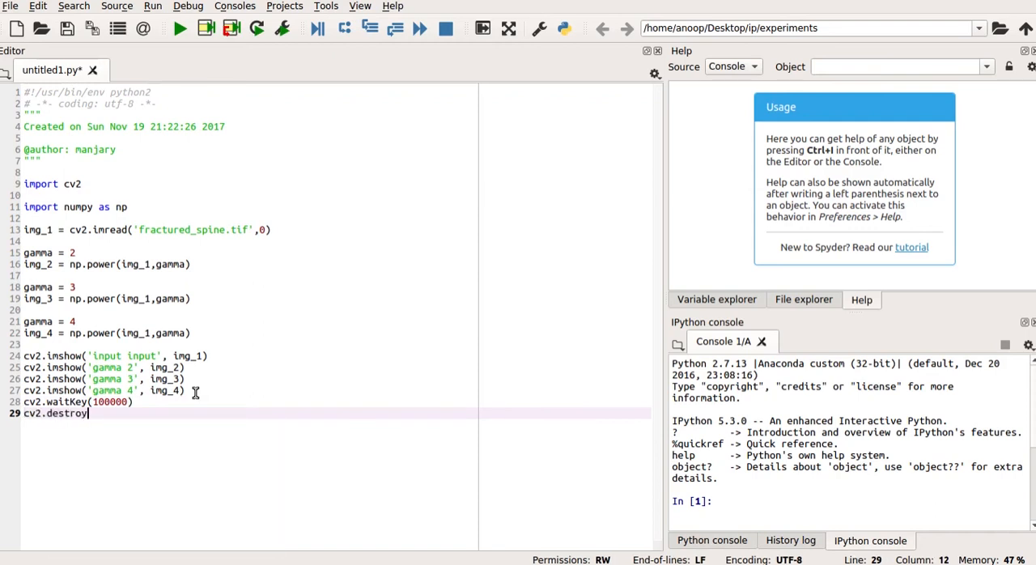
text(AllW)
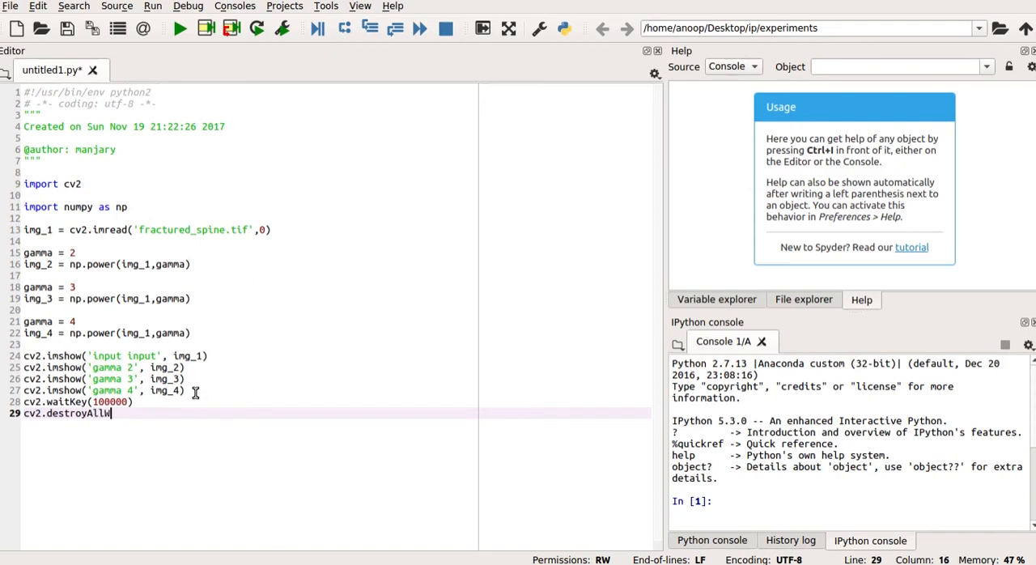
text(indows)
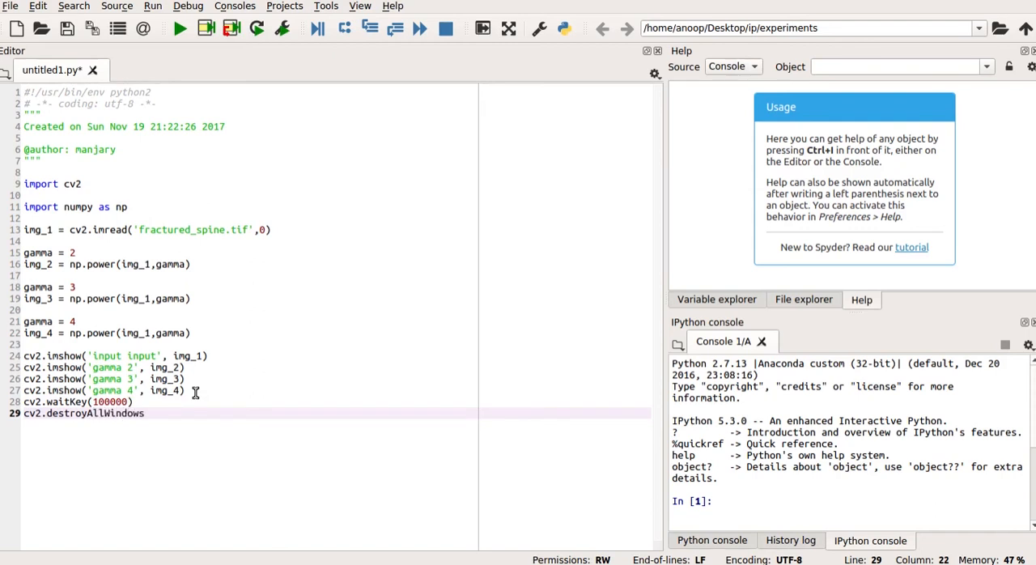
text(())
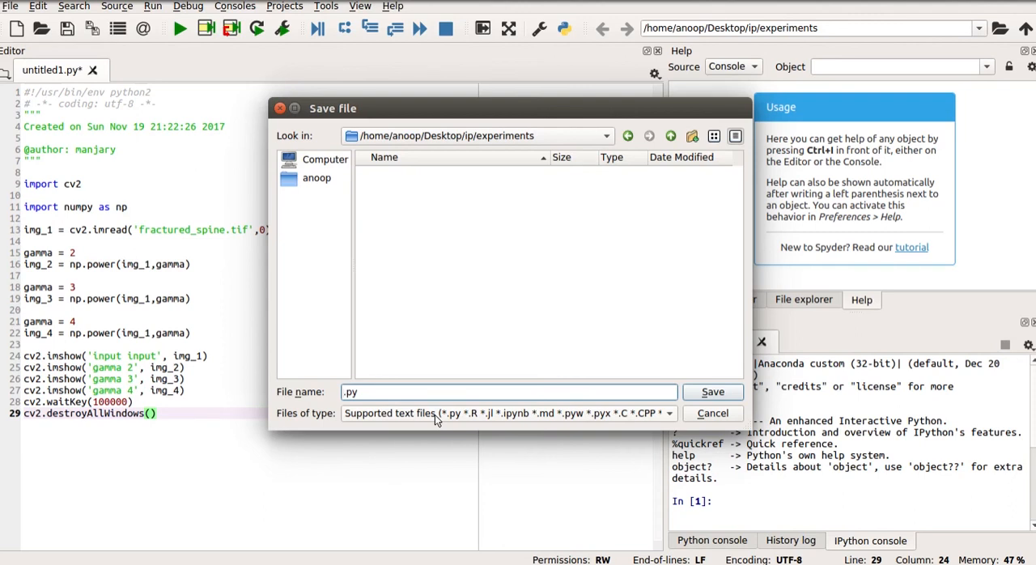
Step: Save the script as gamma.py in the experiments folder and return to the editor
text(gam)
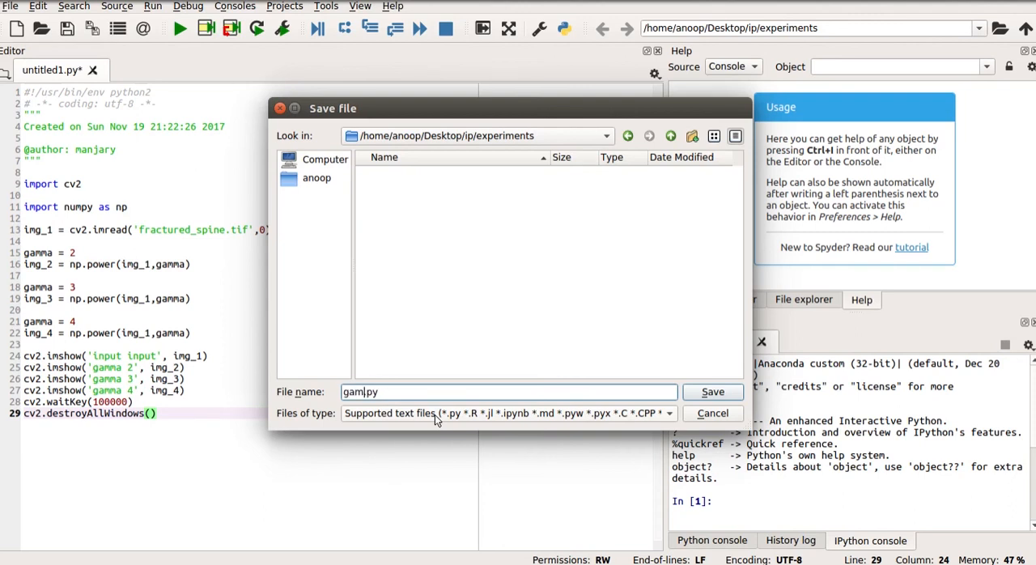
click(713, 392)
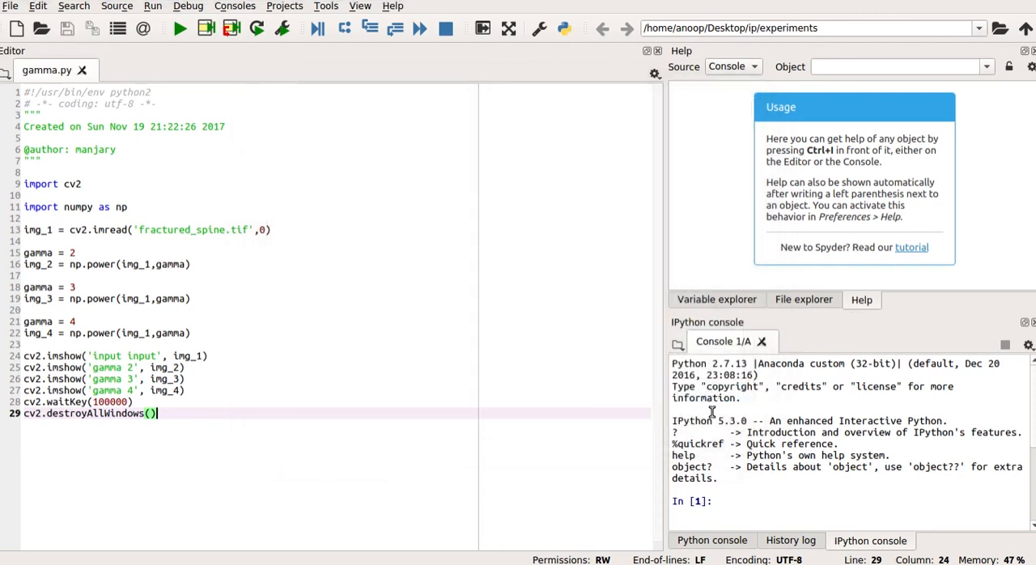
click(191, 333)
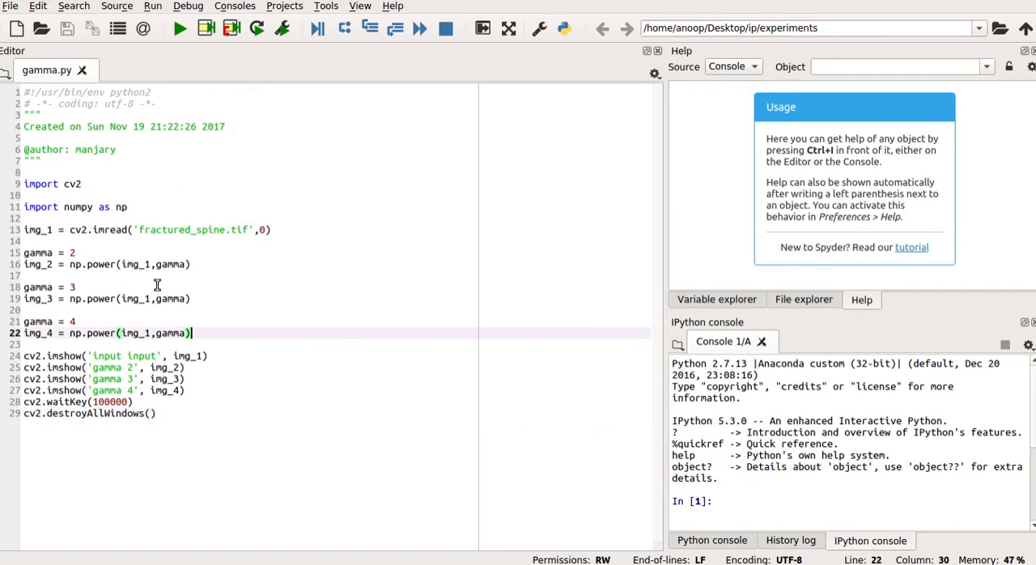
mouse_move(180, 29)
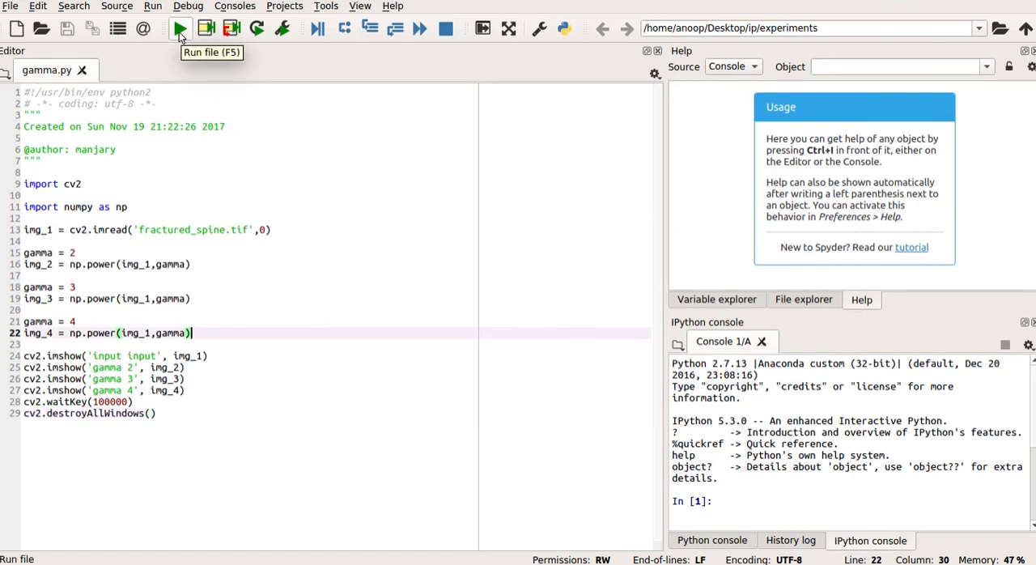
Step: Run gamma.py and arrange the gamma 4 and gamma 3 result windows for viewing
click(178, 29)
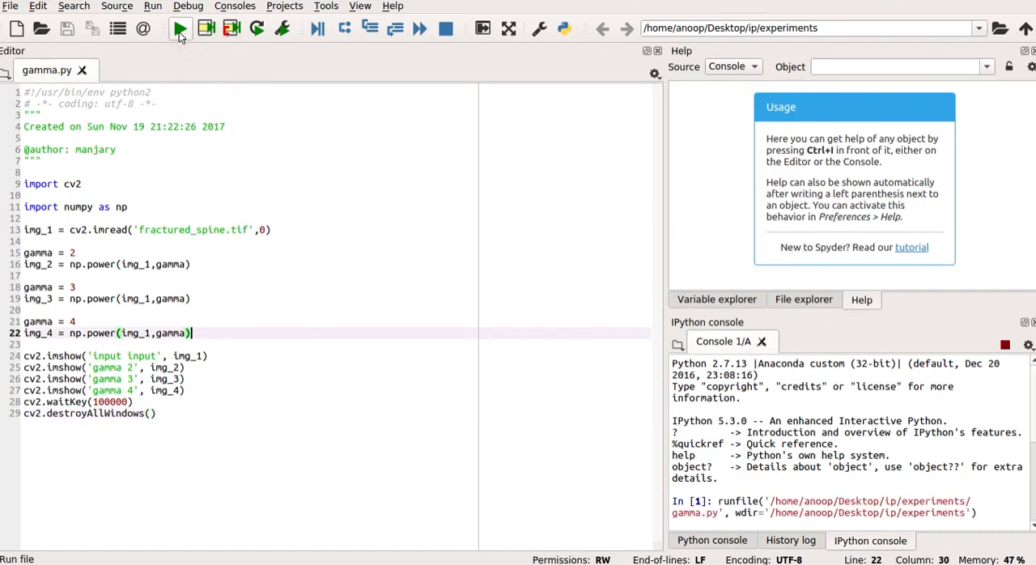
click(178, 29)
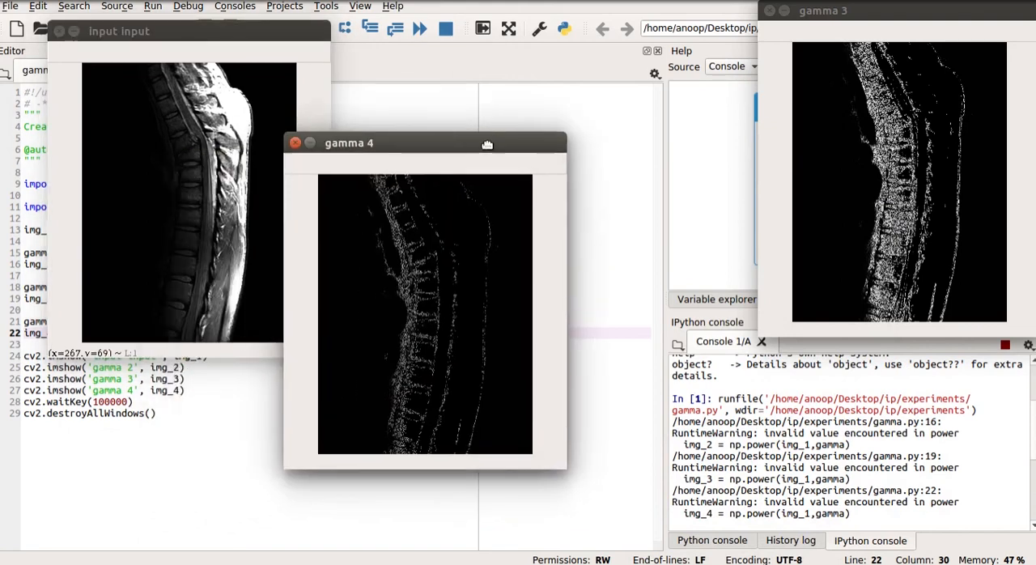
drag(425, 142, 570, 62)
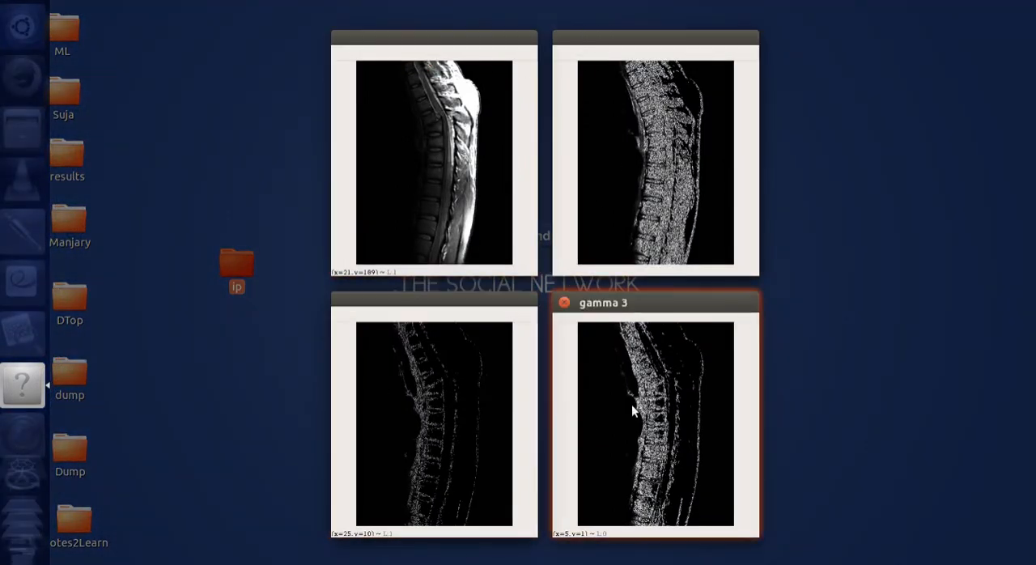
click(434, 413)
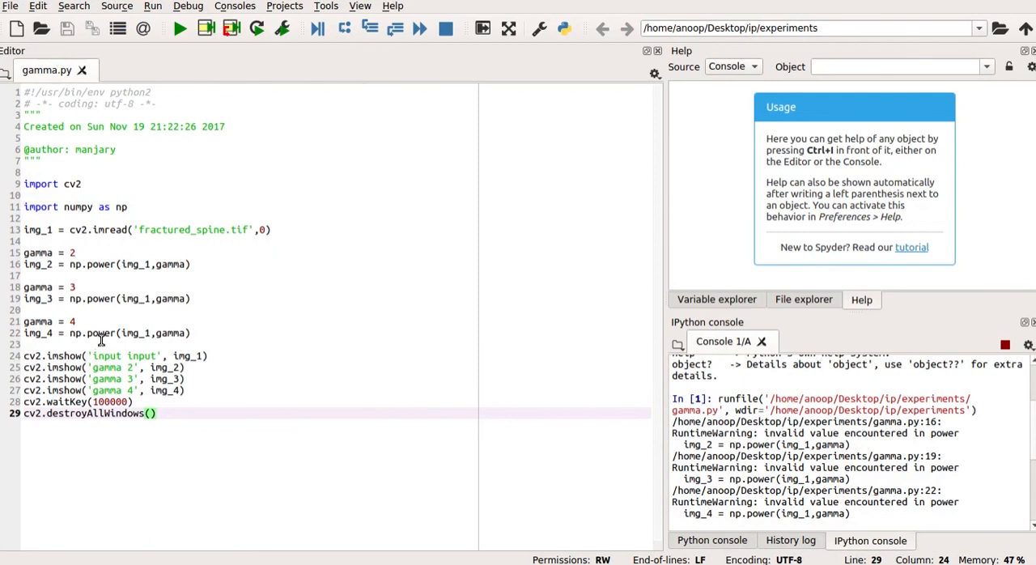
mouse_move(136, 337)
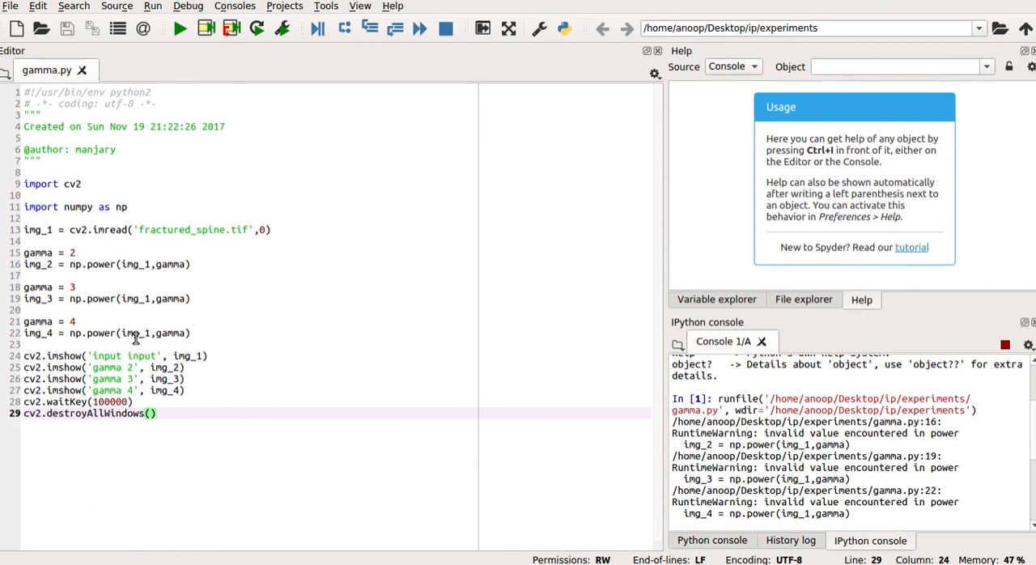
key(alt+Tab)
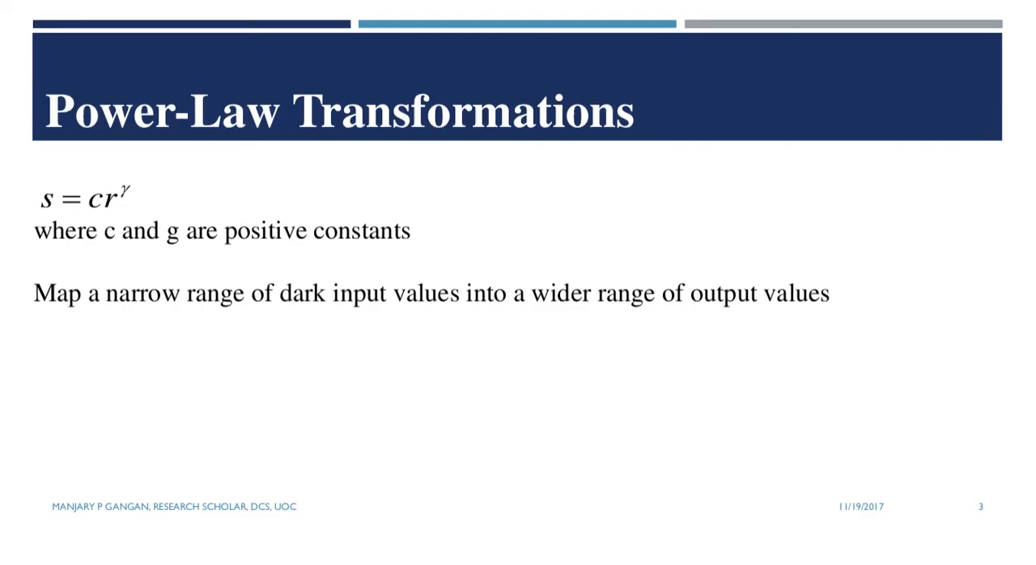
mouse_move(152, 337)
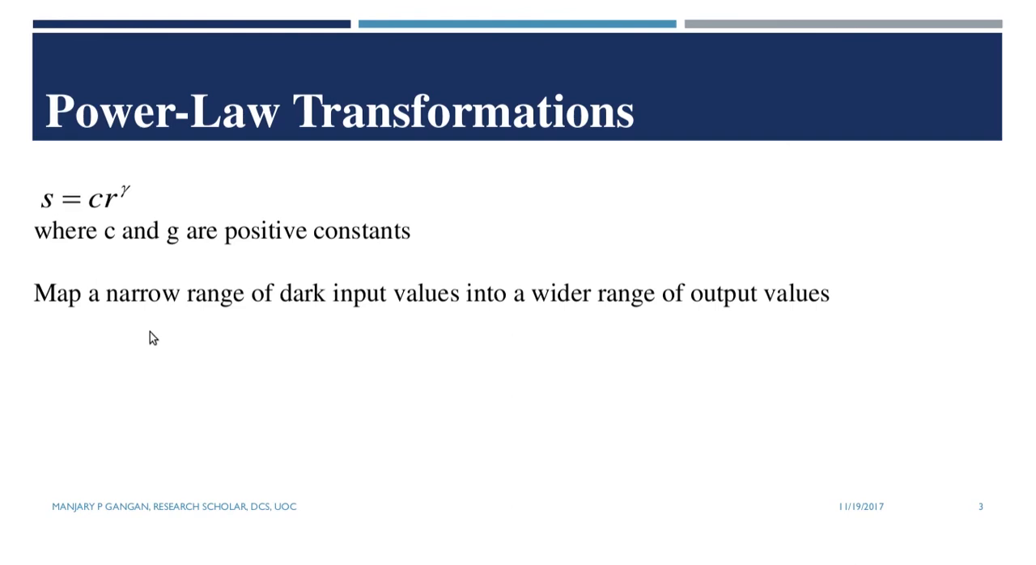